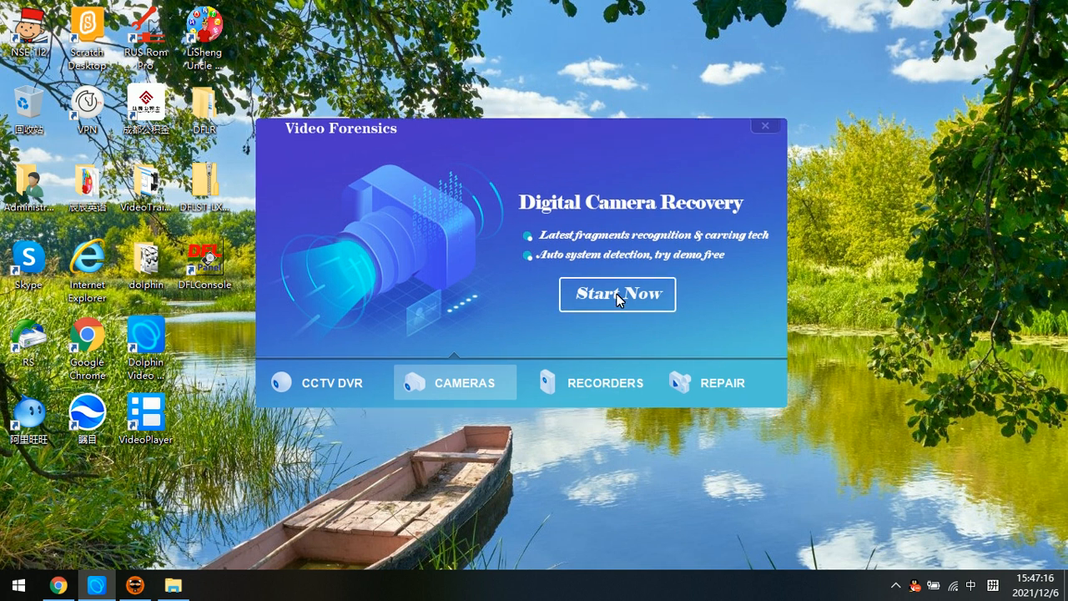
mouse_move(596, 271)
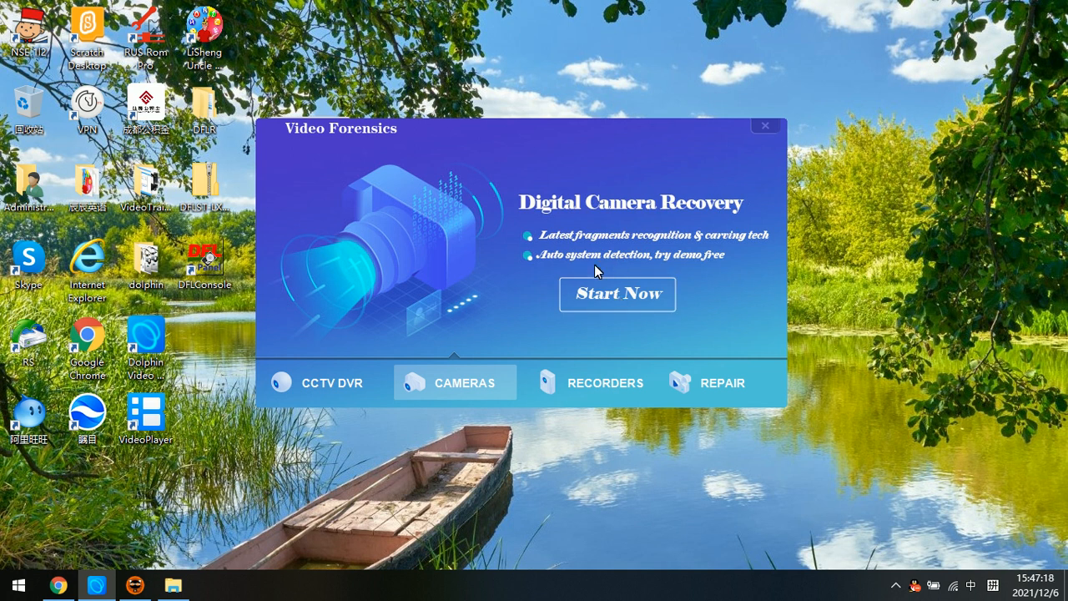
mouse_move(591, 198)
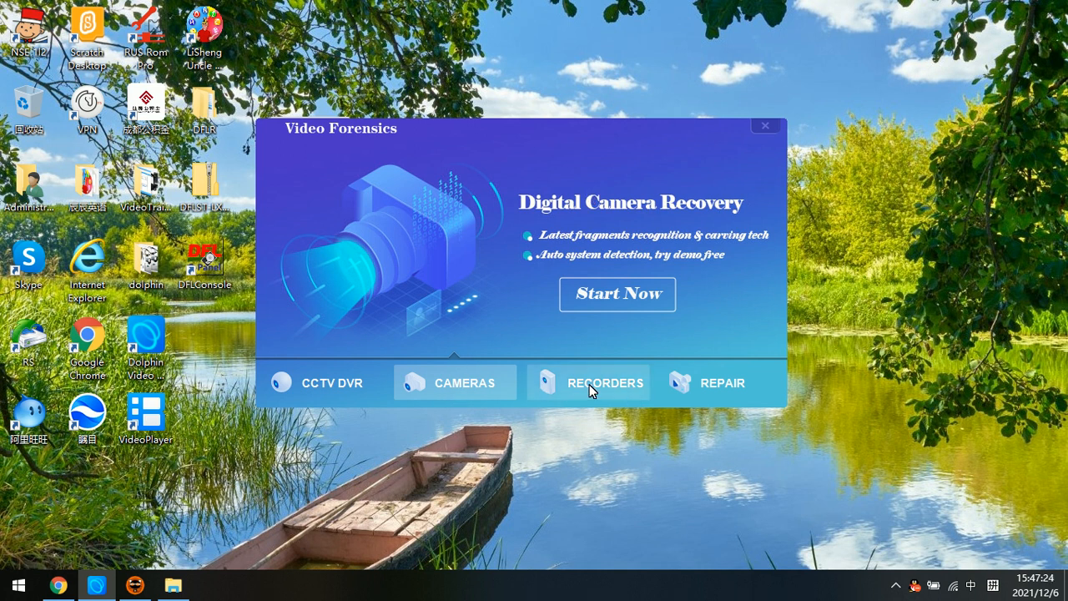
mouse_move(468, 399)
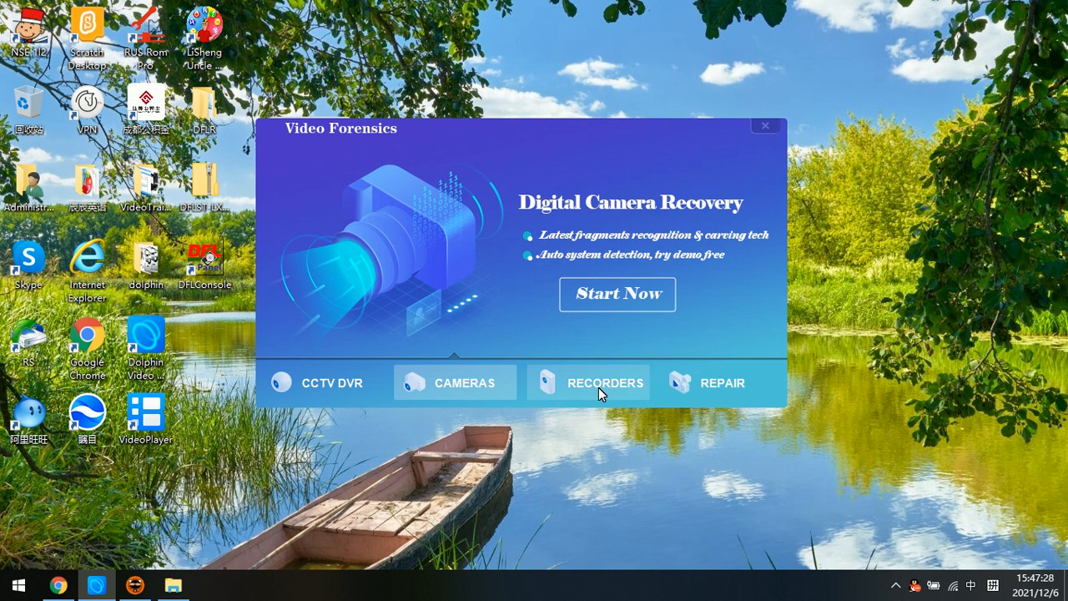
mouse_move(603, 394)
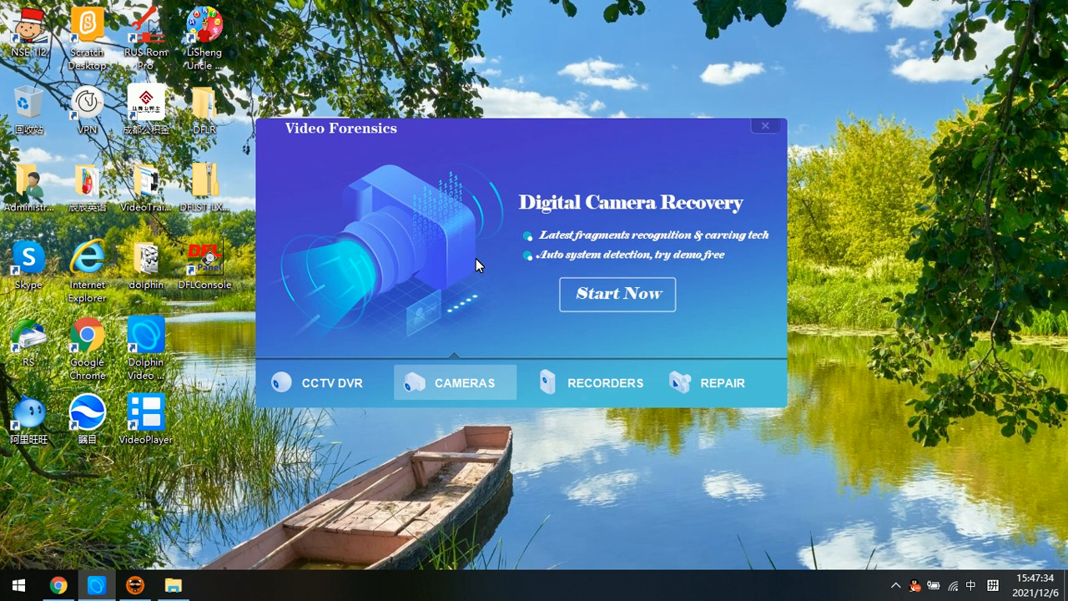
mouse_move(484, 284)
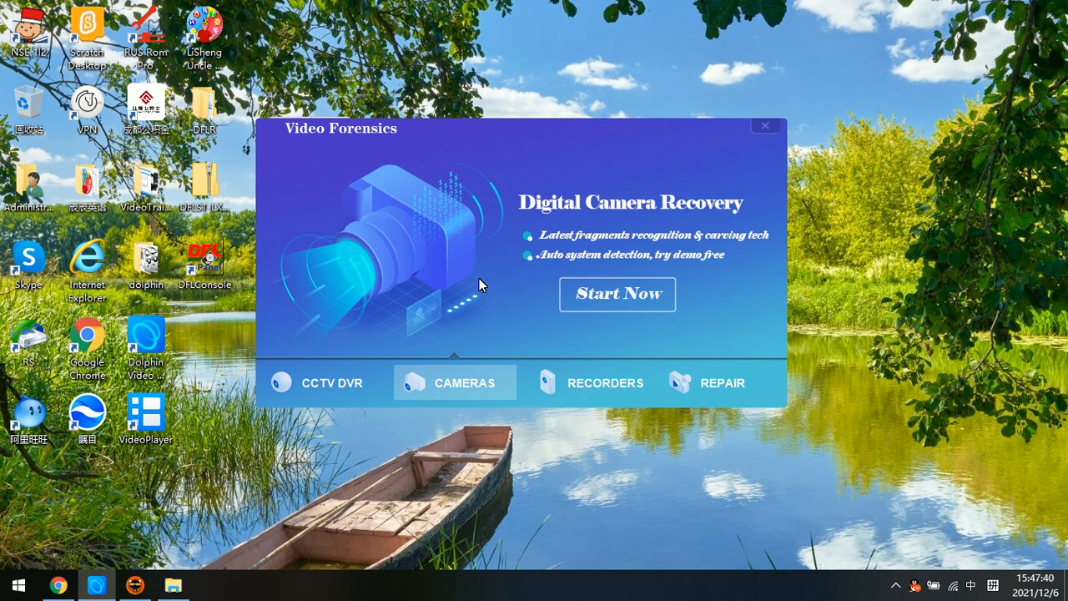
mouse_move(443, 268)
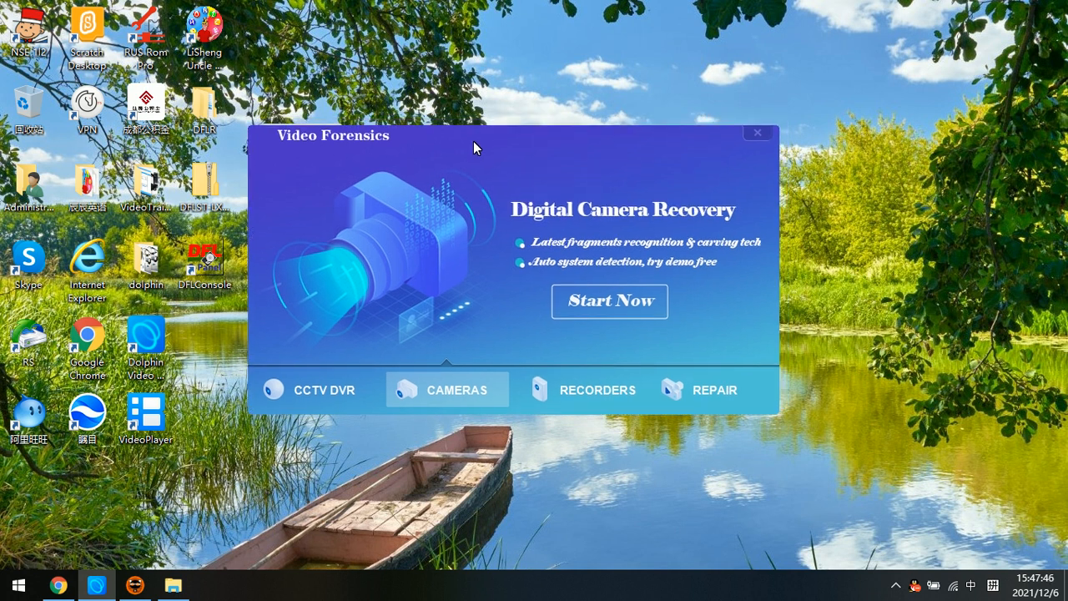
mouse_move(491, 154)
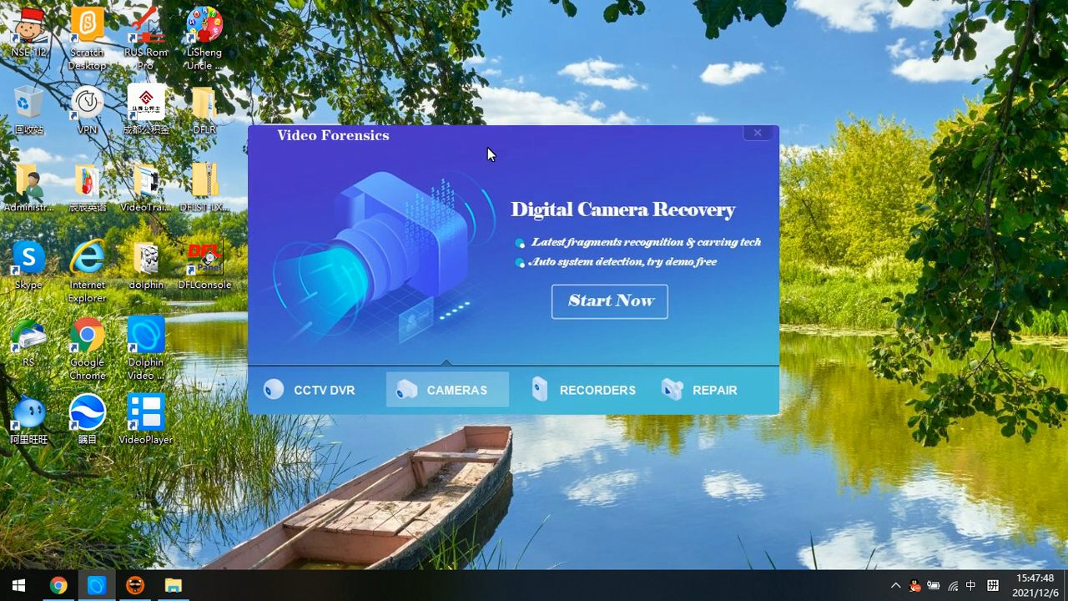
mouse_move(522, 199)
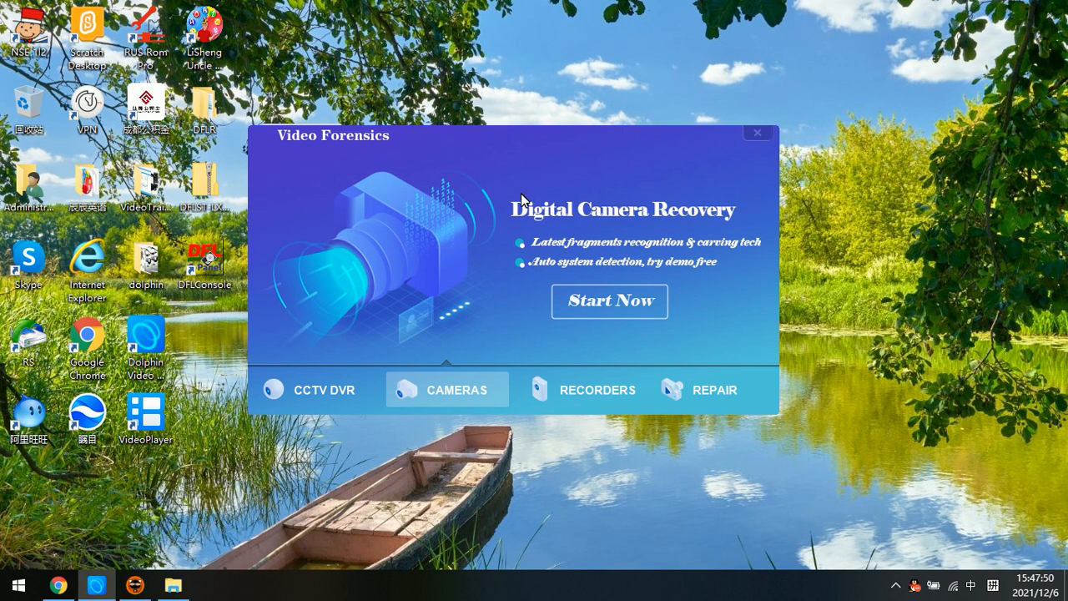
mouse_move(548, 243)
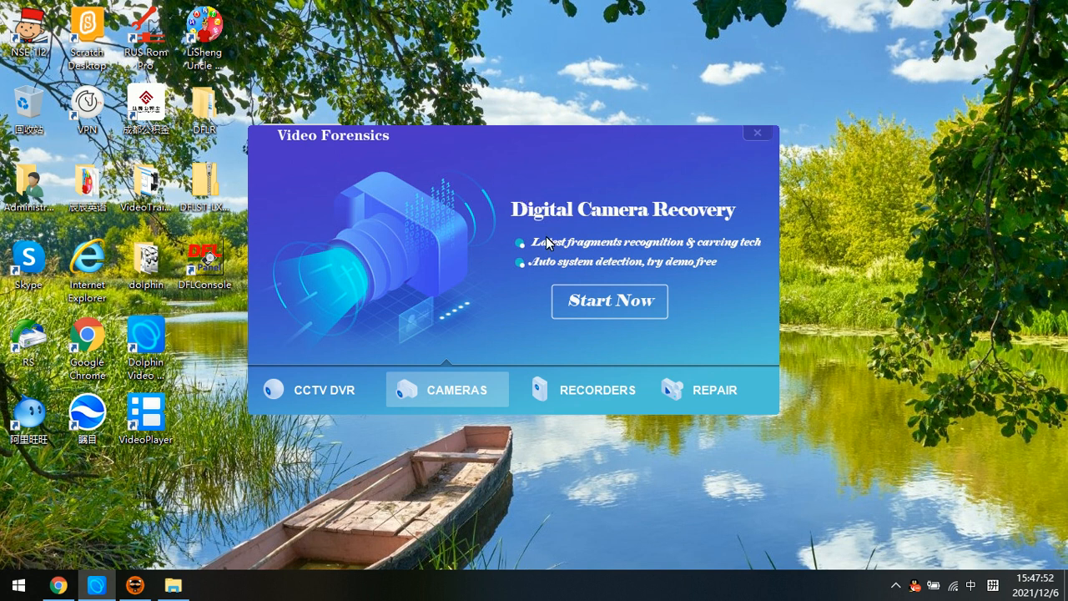
mouse_move(559, 181)
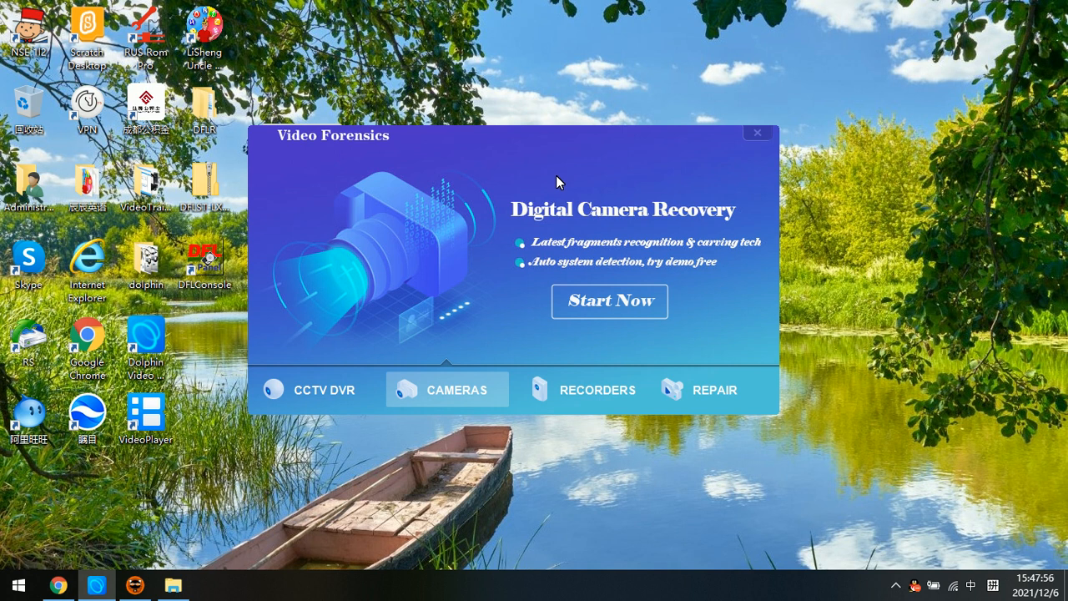
mouse_move(511, 184)
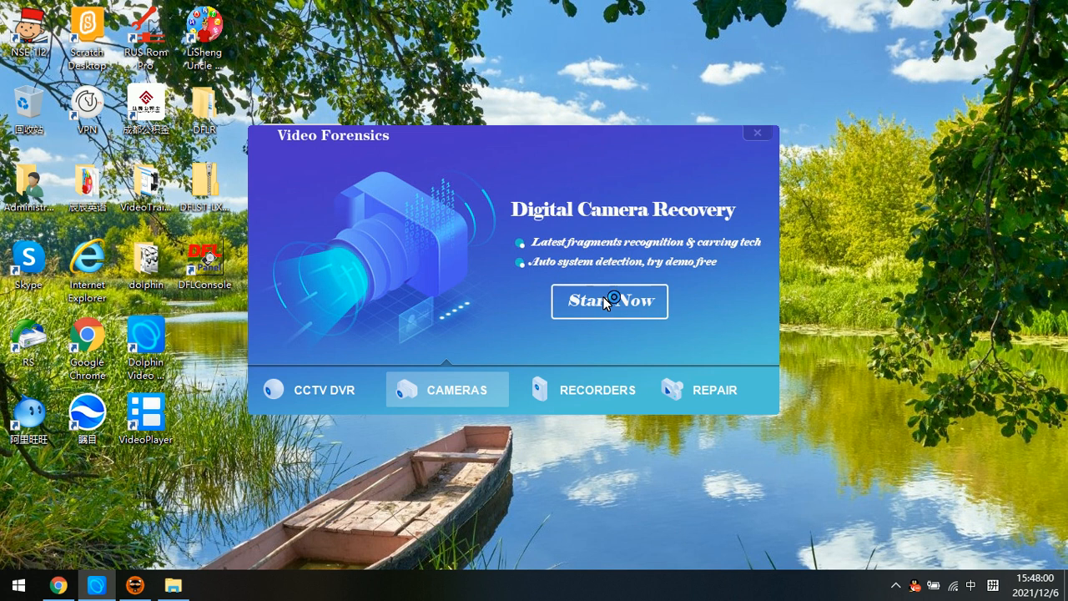
Step: Launch the tool, dismiss the splash and load Unknown-Digital-Camera-1.img as a disk image
click(609, 302)
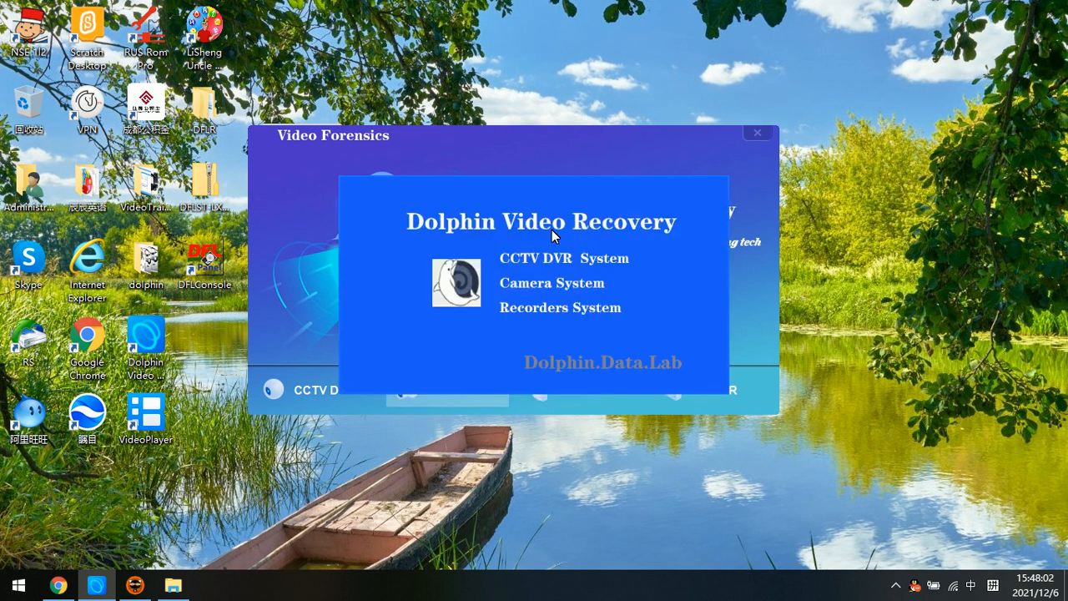
click(552, 282)
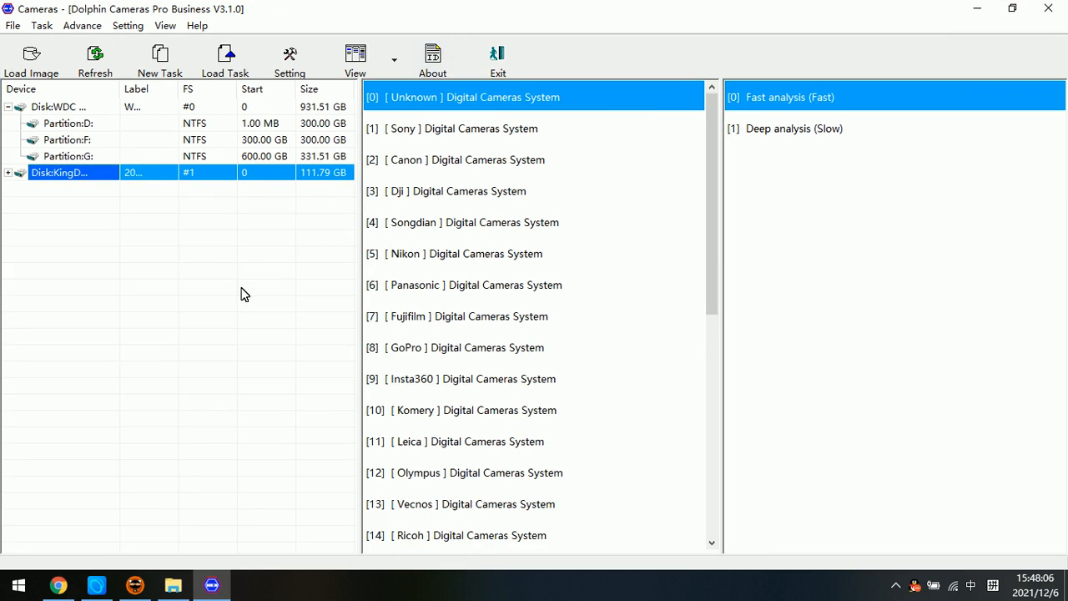
mouse_move(163, 257)
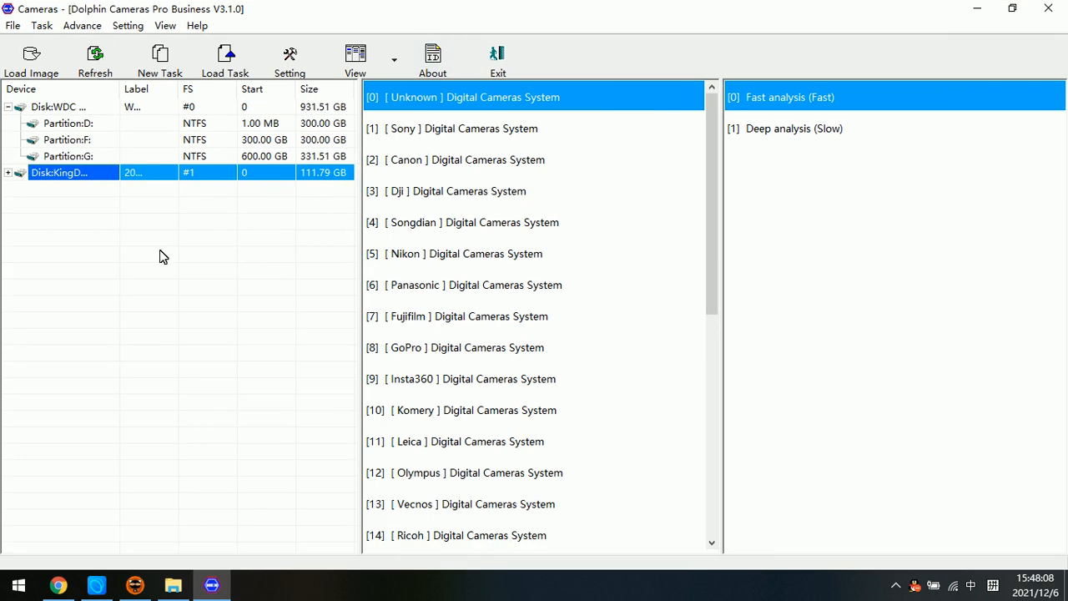
mouse_move(31, 59)
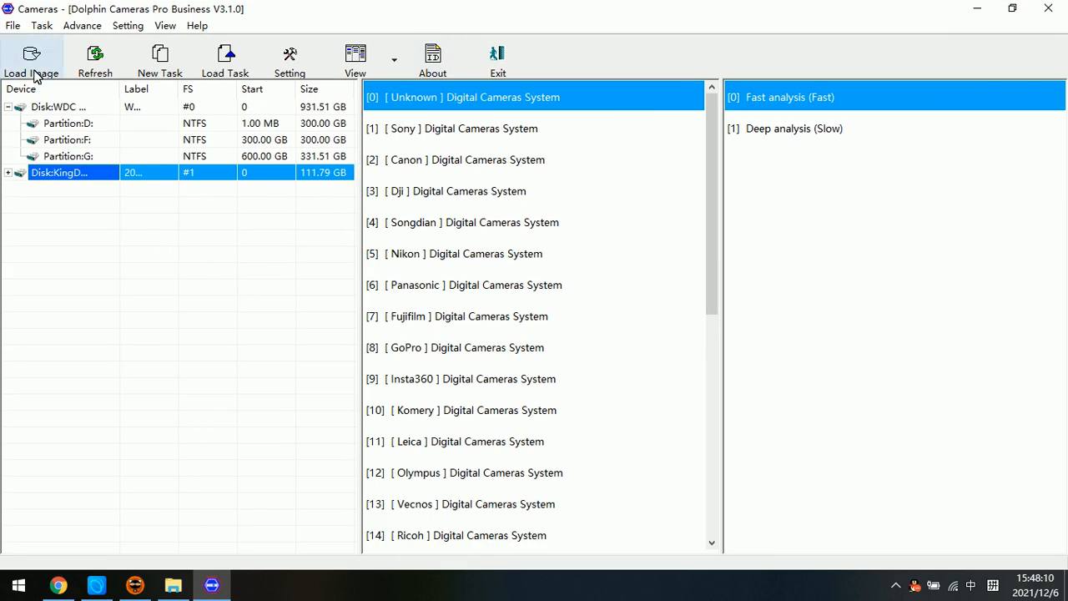
click(31, 58)
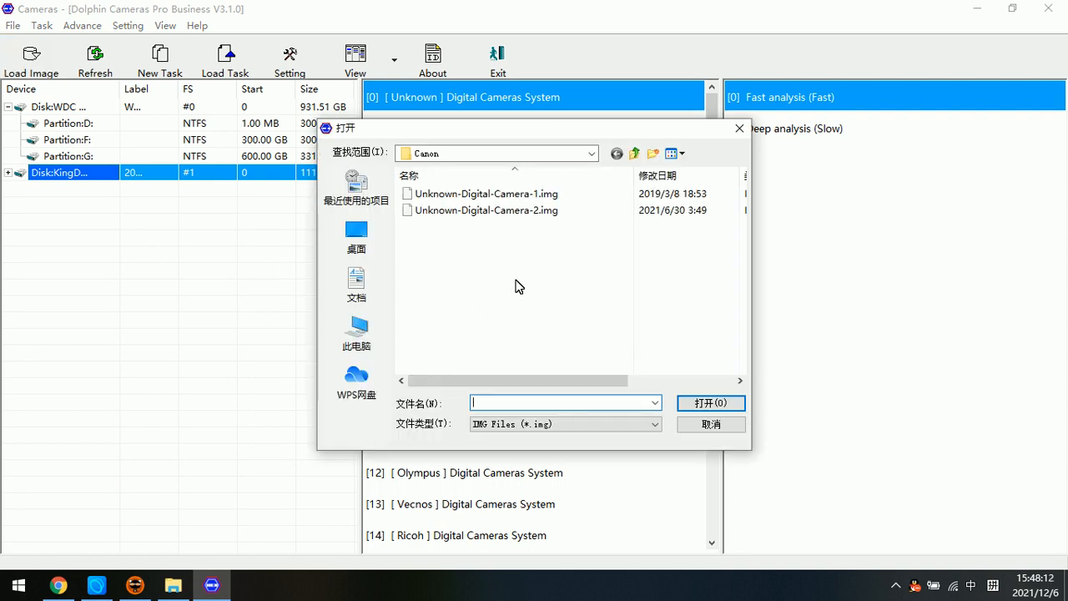
mouse_move(514, 283)
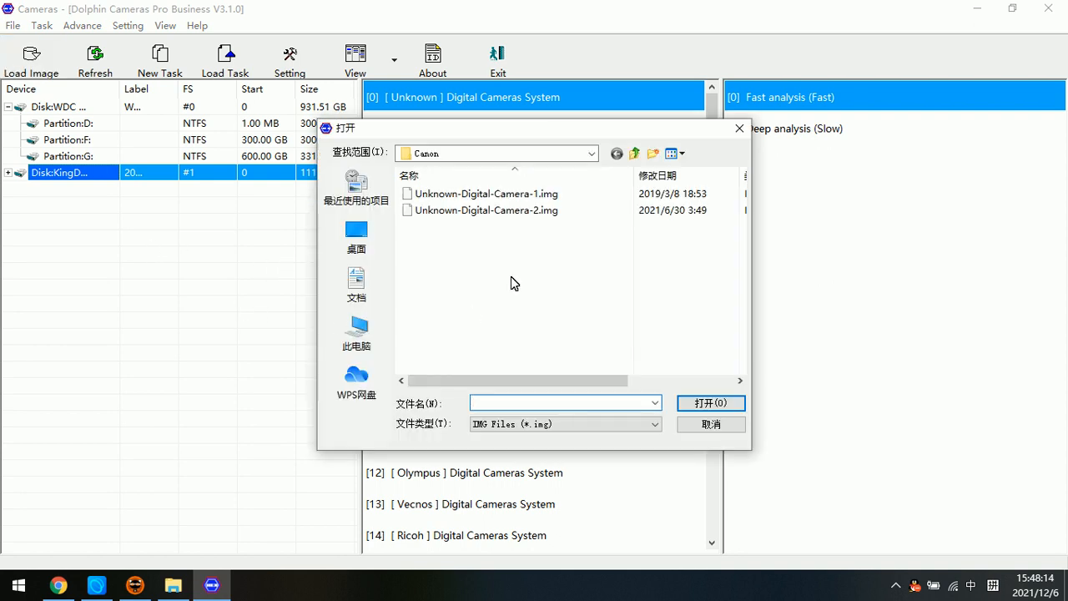
click(488, 194)
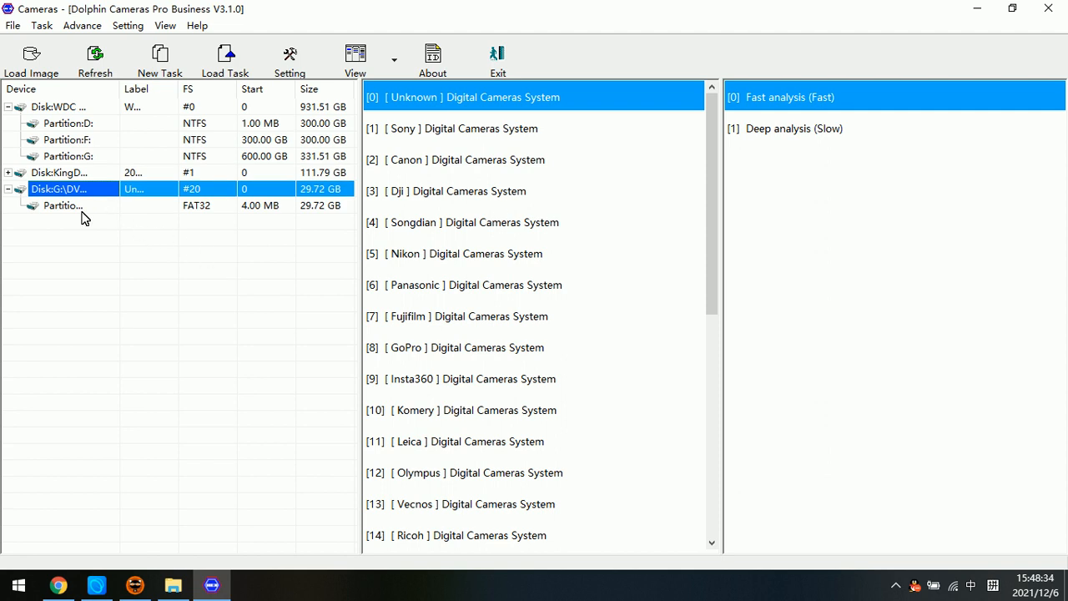
Step: Select the 29.72 GB FAT32 partition under Disk G:\DV... and review the analysis lists
click(62, 205)
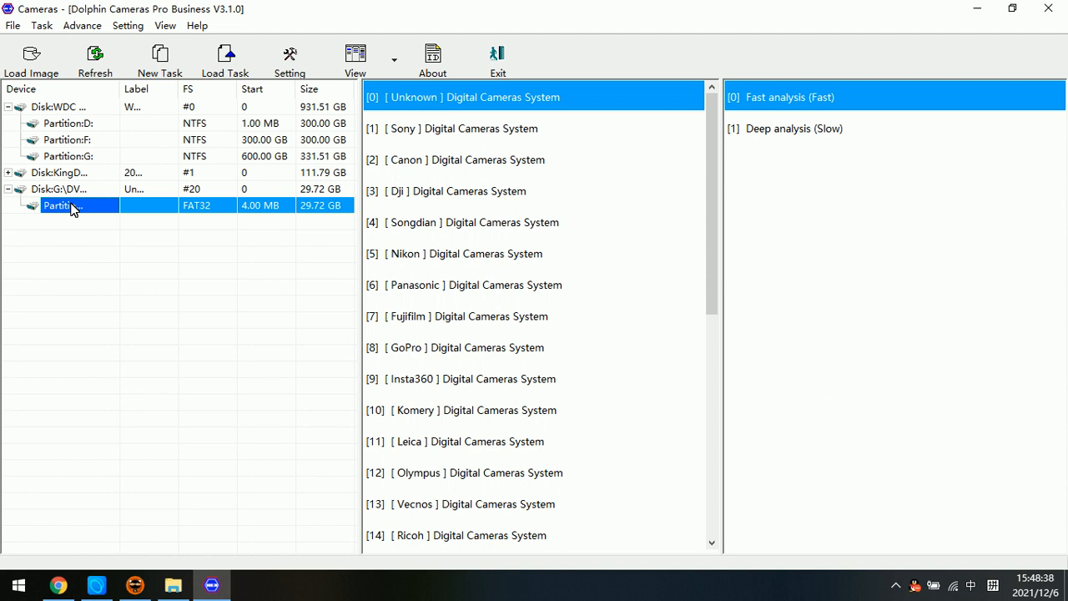
scroll(down, 3)
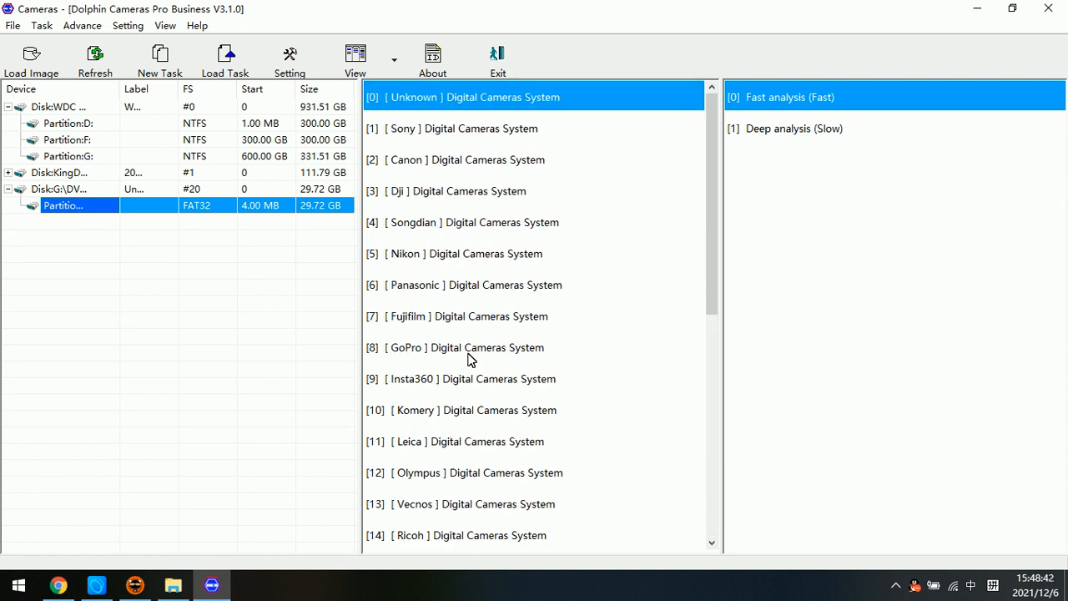
mouse_move(474, 257)
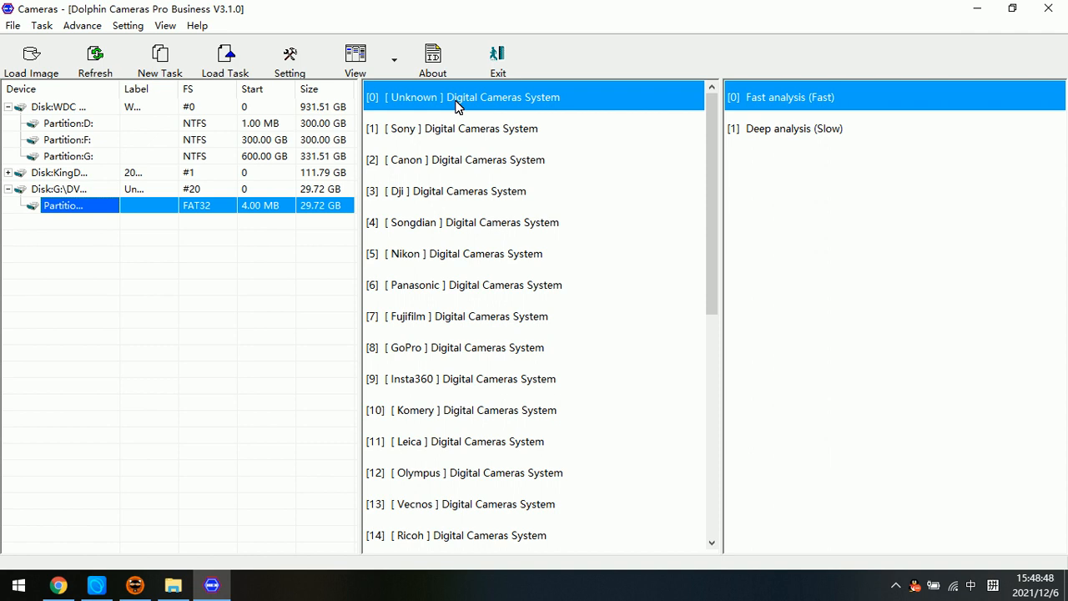
mouse_move(555, 99)
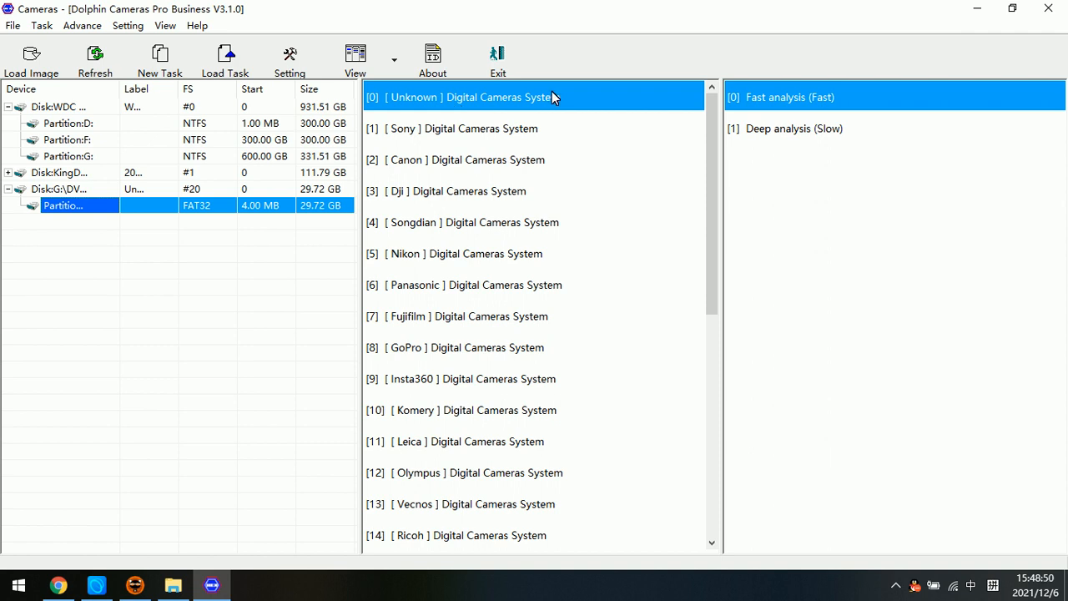
mouse_move(795, 94)
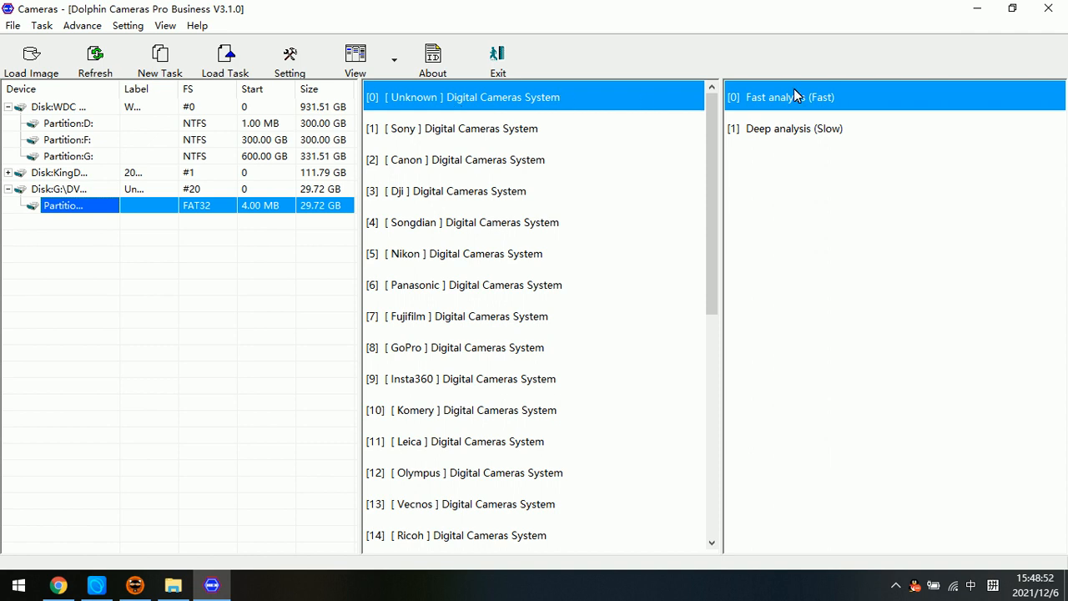
mouse_move(805, 100)
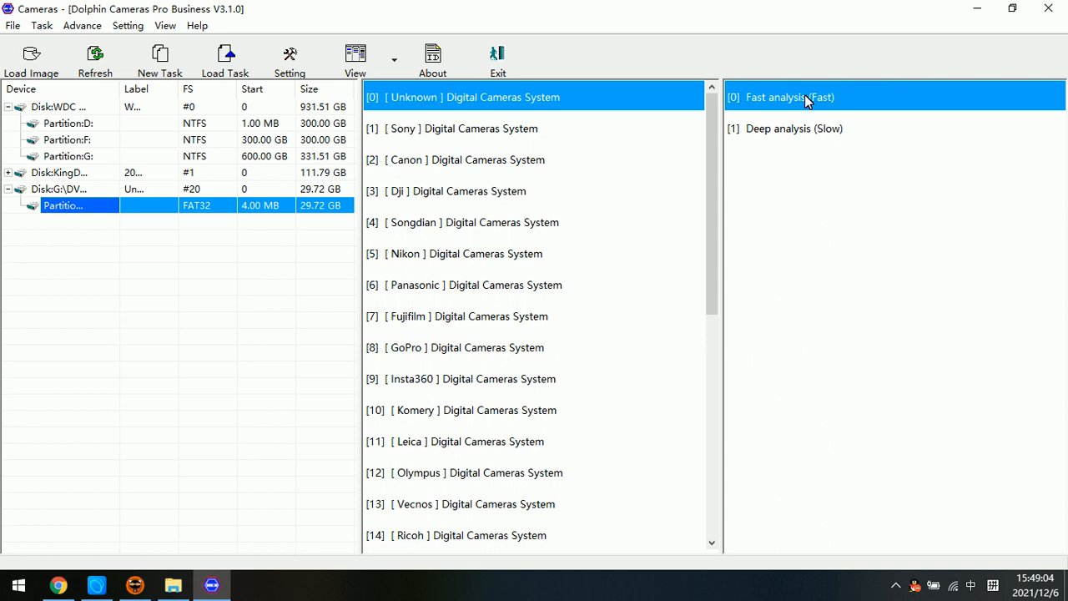
mouse_move(168, 208)
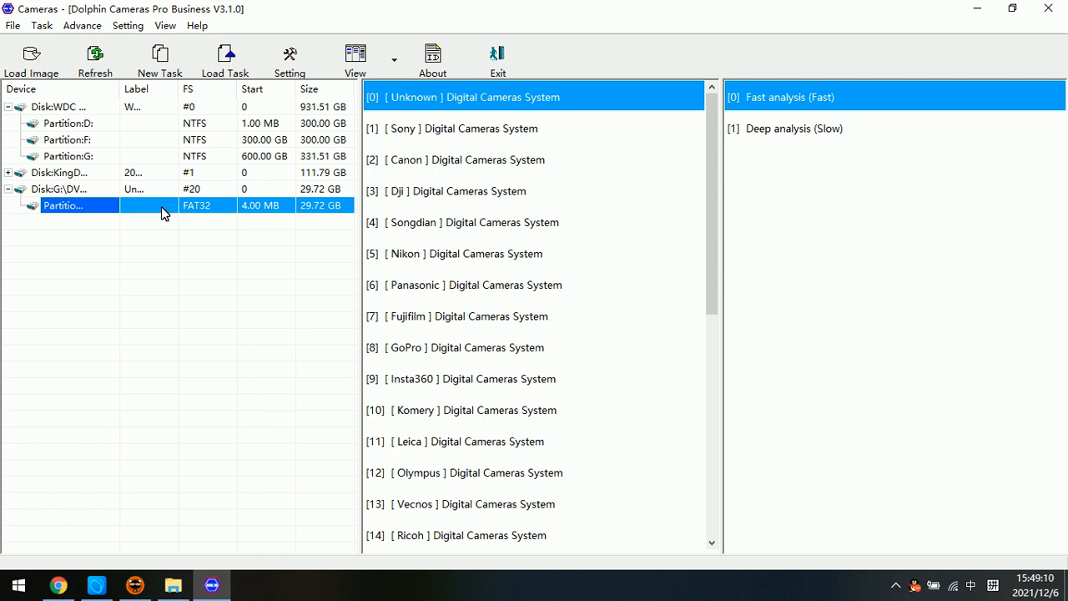
mouse_move(154, 208)
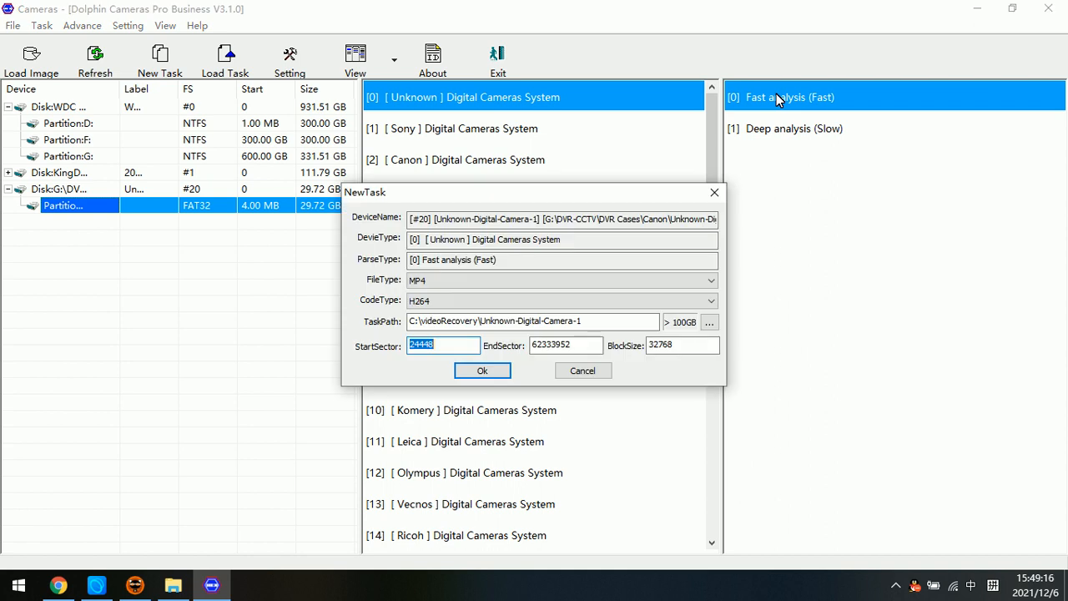
mouse_move(784, 108)
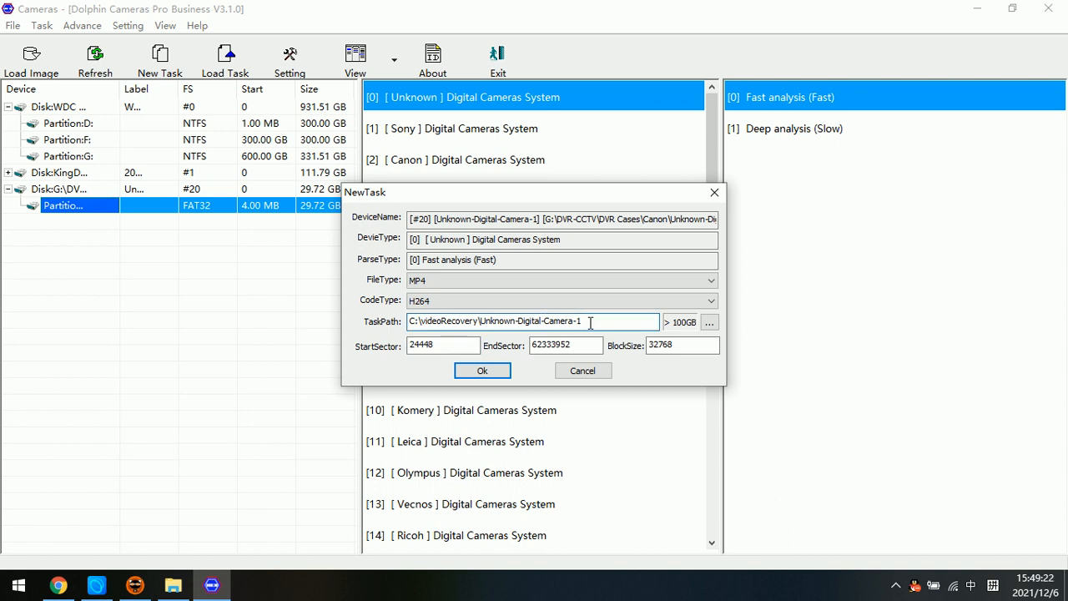
Step: Edit the task's output folder path while fast analysis logs 2019-02-10 and 2019-02-11 clips
click(483, 371)
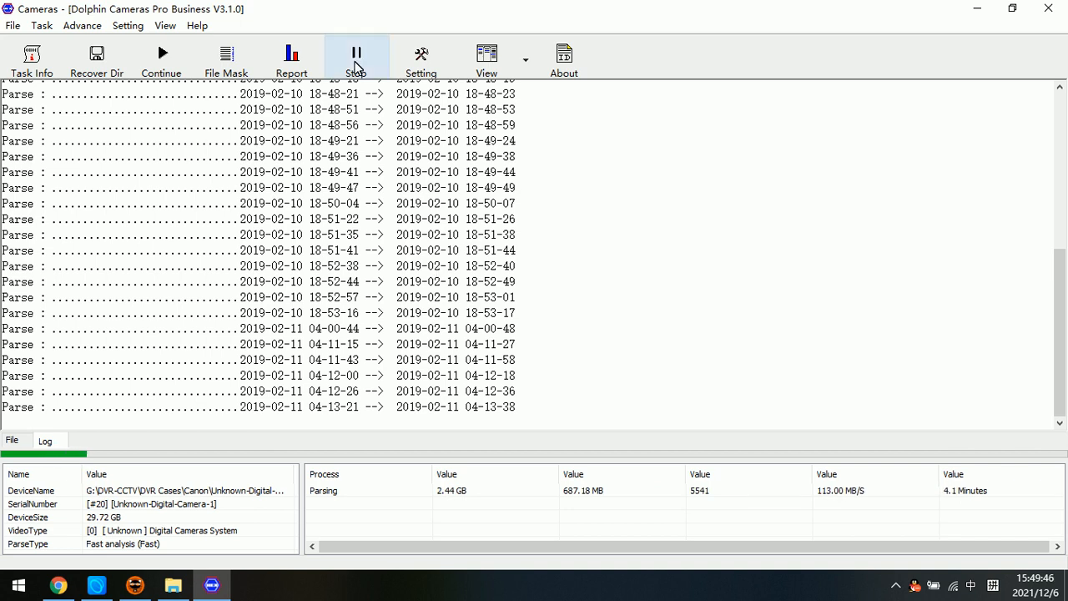
Step: Stop parsing, open the 2019-02-10 folder and tick clips 0–3 for recovery
click(356, 58)
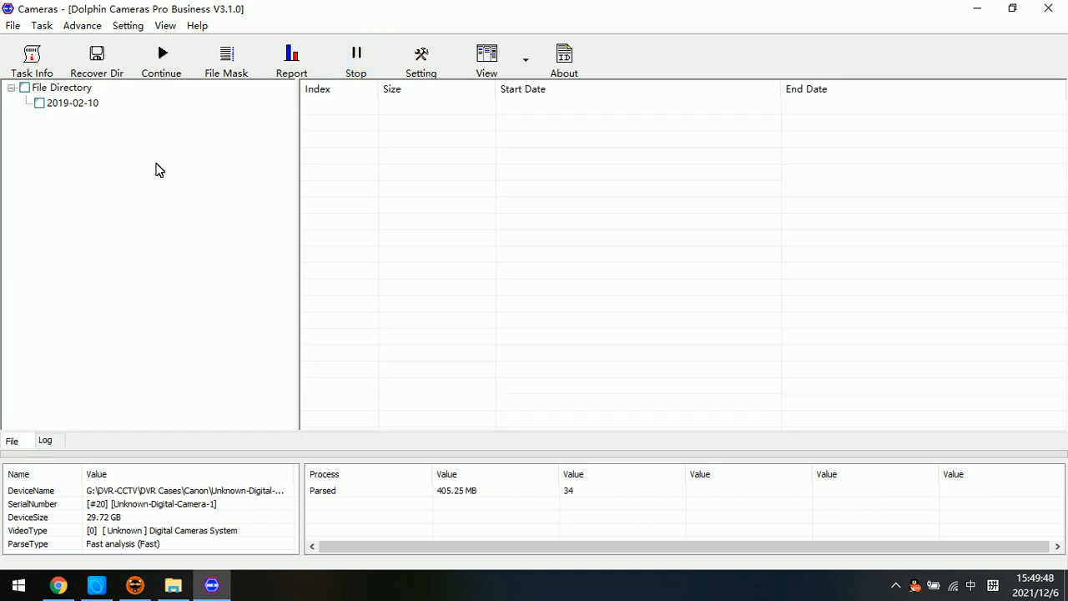
mouse_move(66, 103)
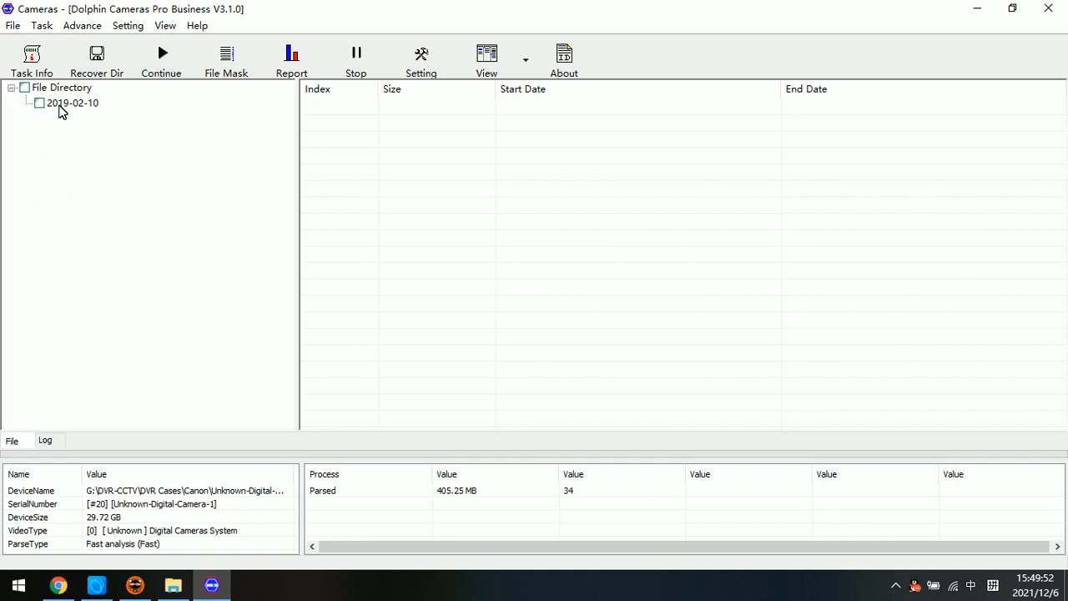
click(72, 103)
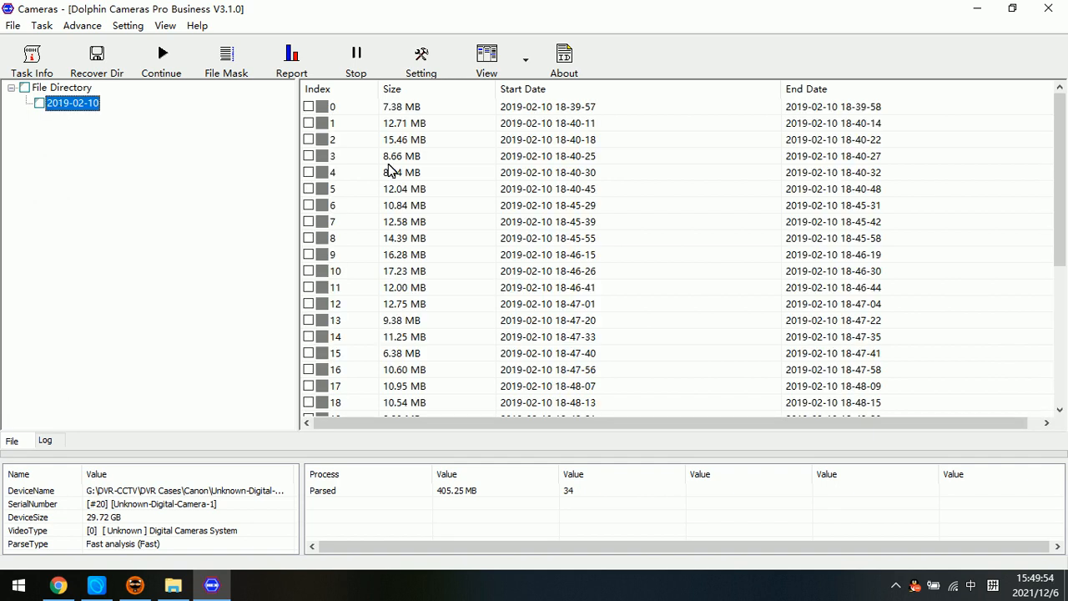
scroll(down, 3)
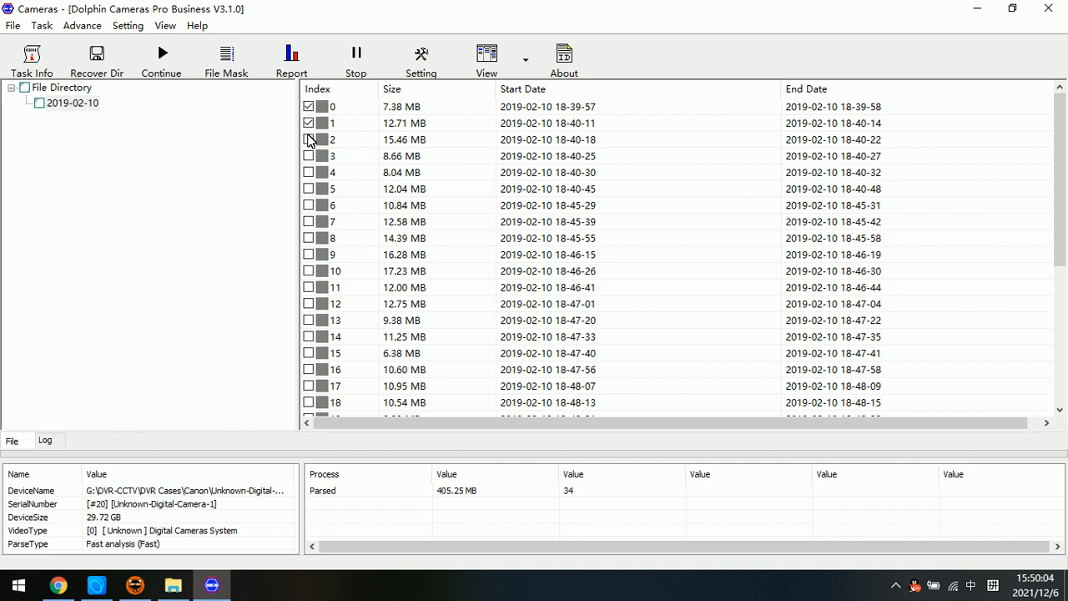
click(308, 156)
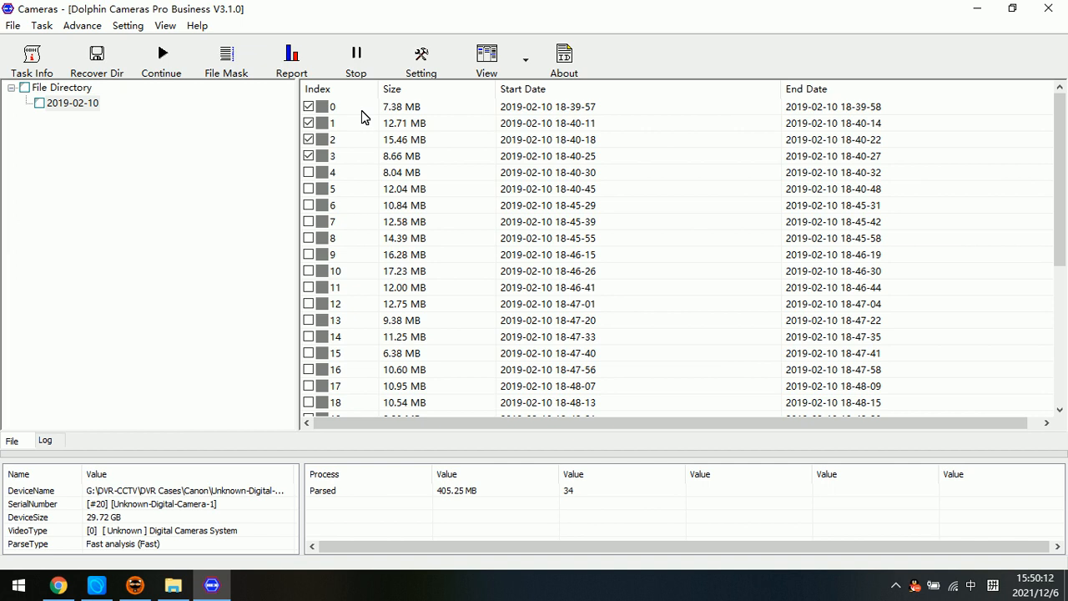
Step: Recover the marked clips to the Desktop as the destination folder
right_click(333, 106)
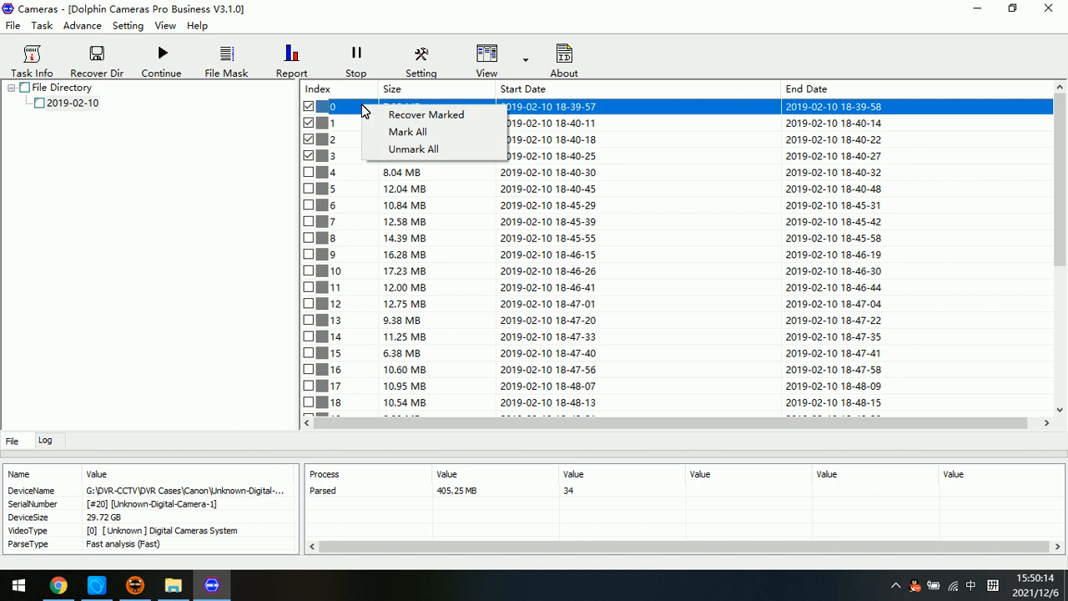
click(426, 114)
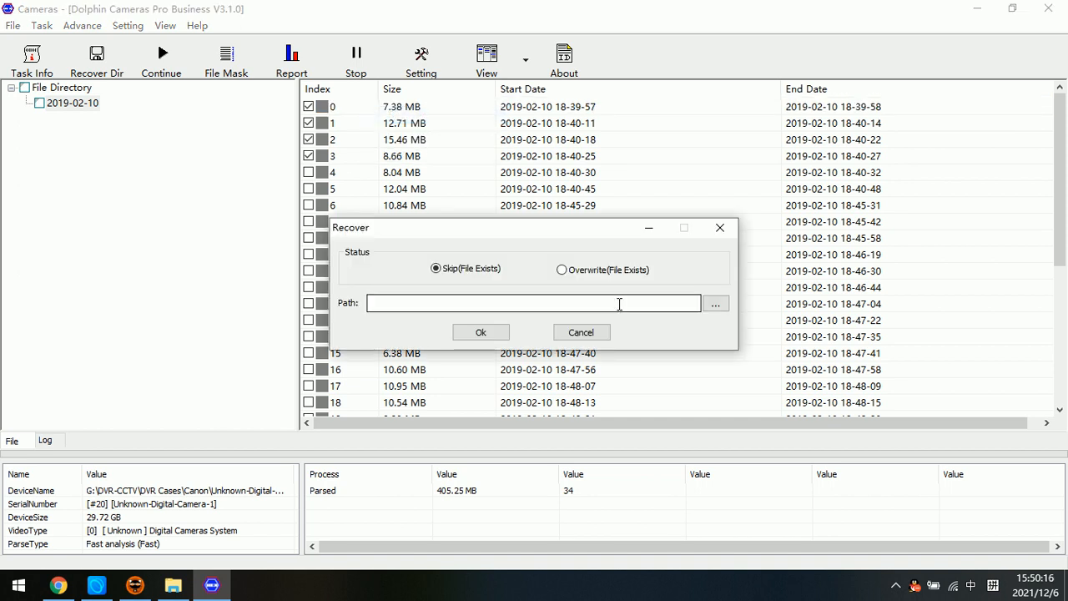
click(715, 303)
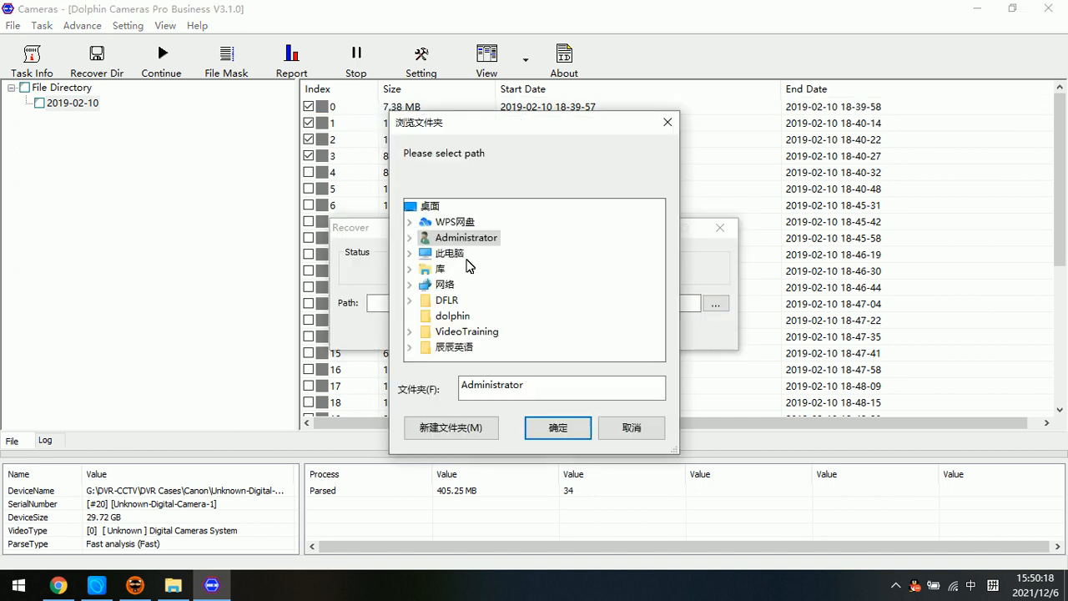
click(430, 206)
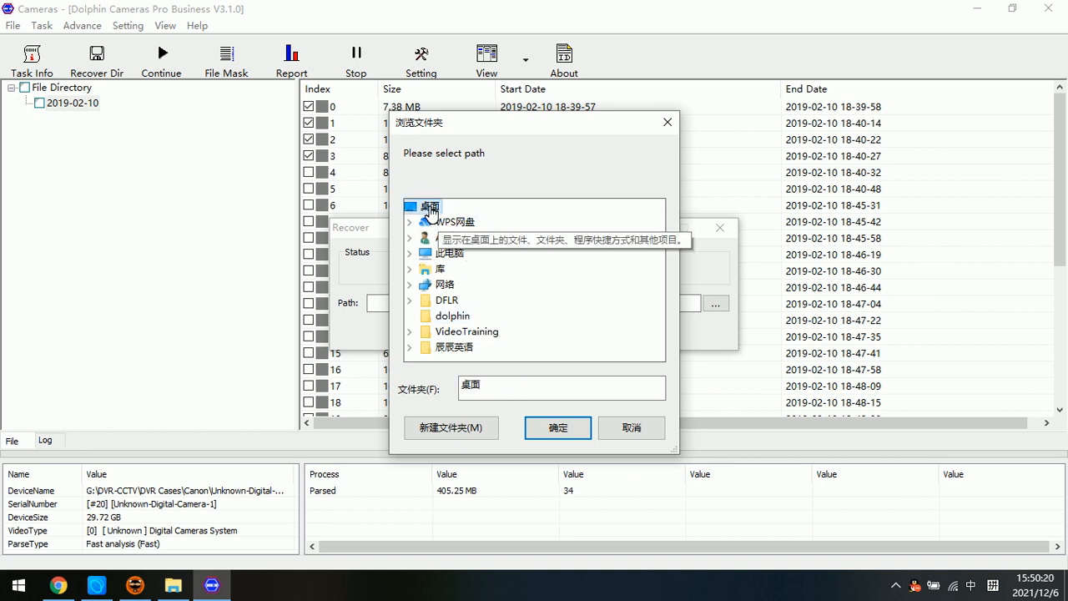
click(557, 428)
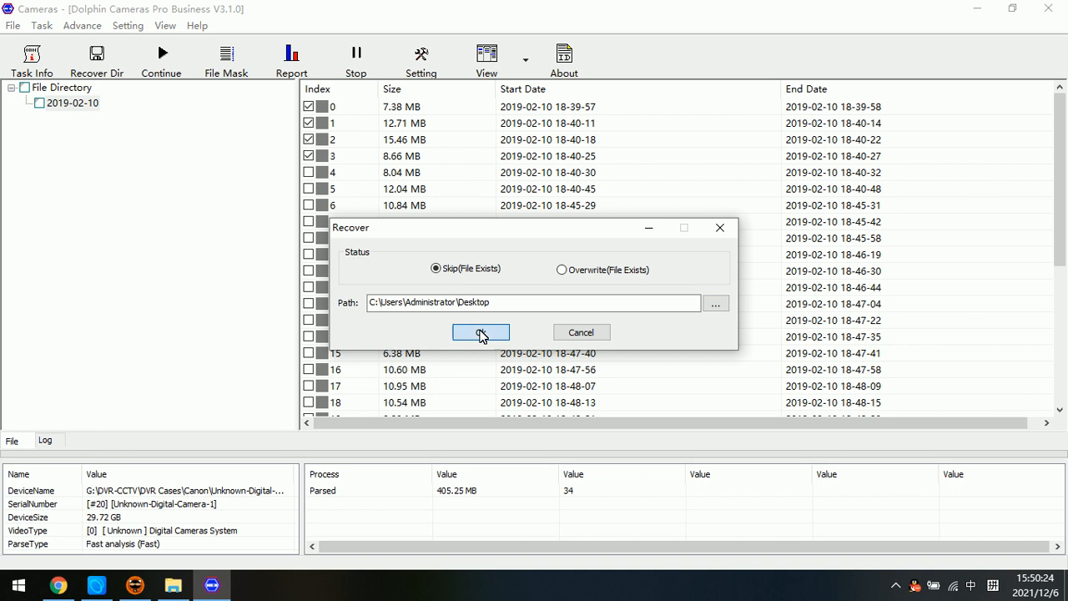
click(480, 332)
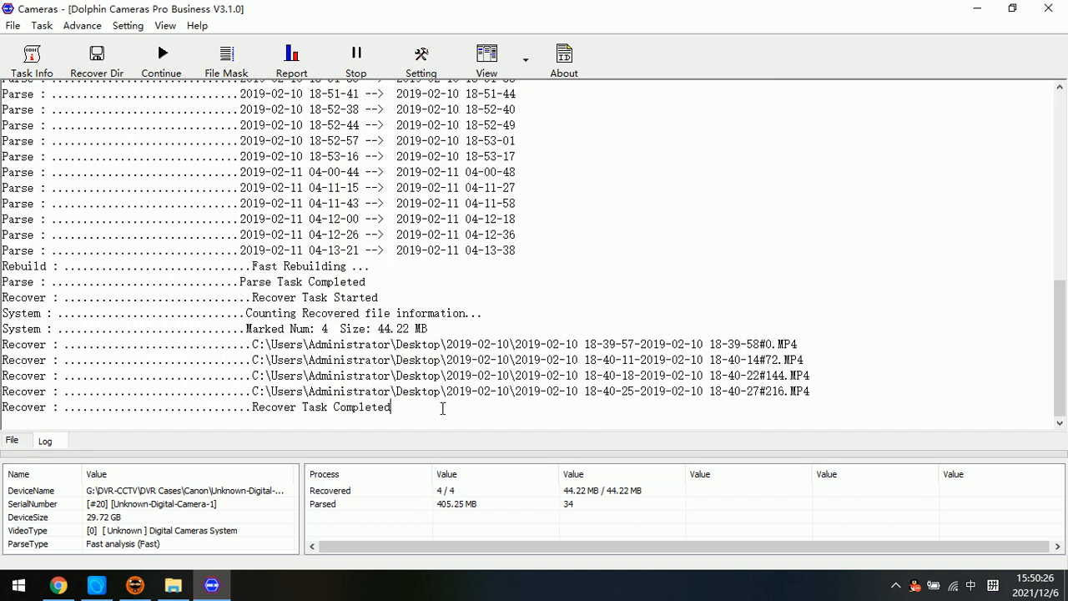
Step: Minimize the recovery tool and select the new 2019-02-10 folder on the desktop
drag(251, 344, 390, 408)
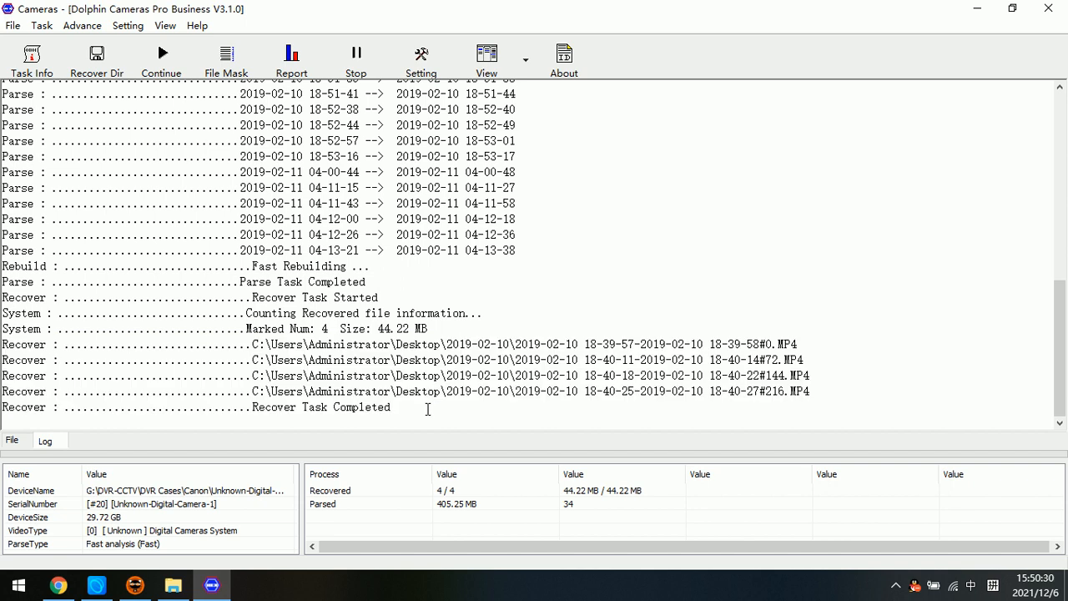
click(487, 60)
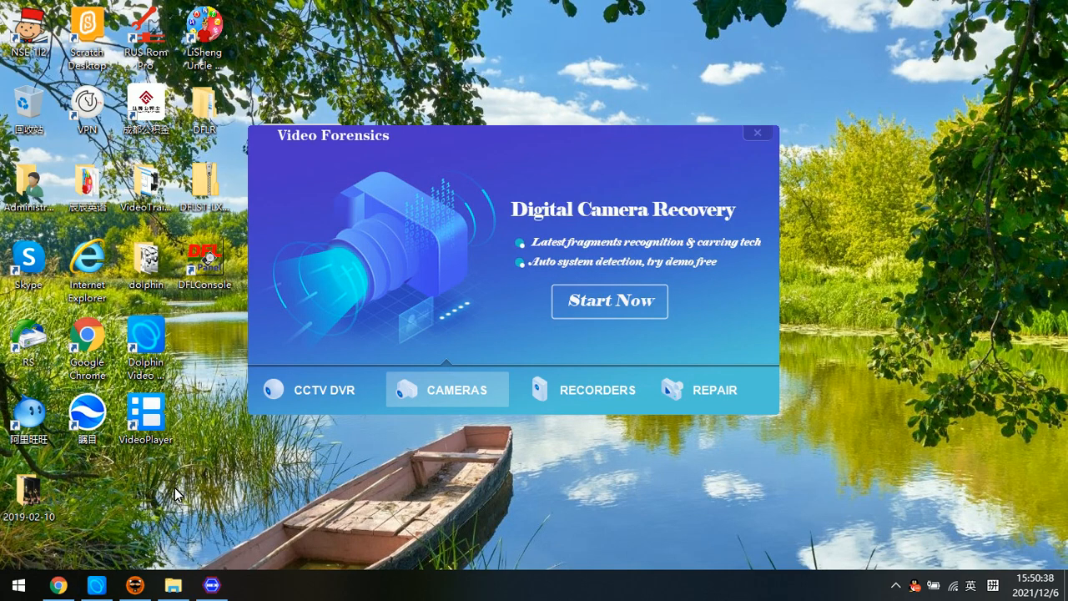
click(30, 488)
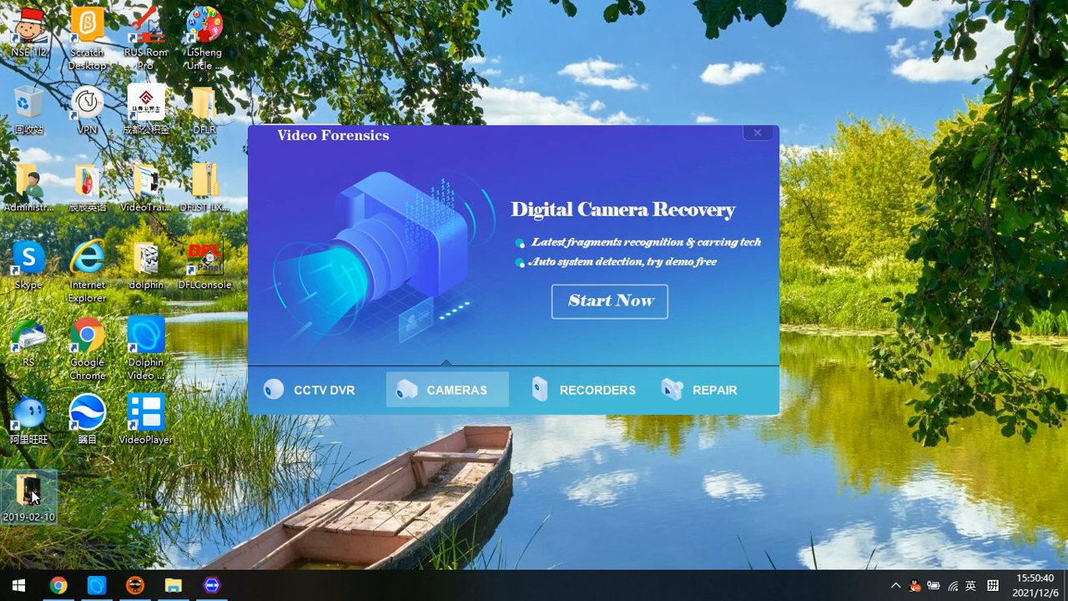
Step: Open the 2019-02-10 folder, select all four clips (44.2 MB), then close it
double_click(29, 488)
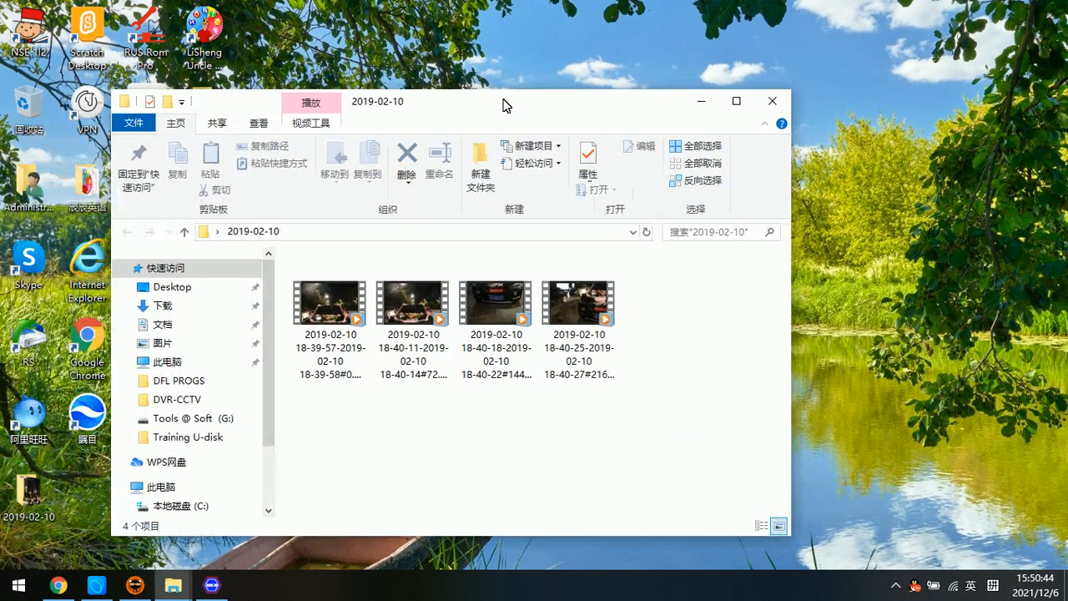
key(ctrl+a)
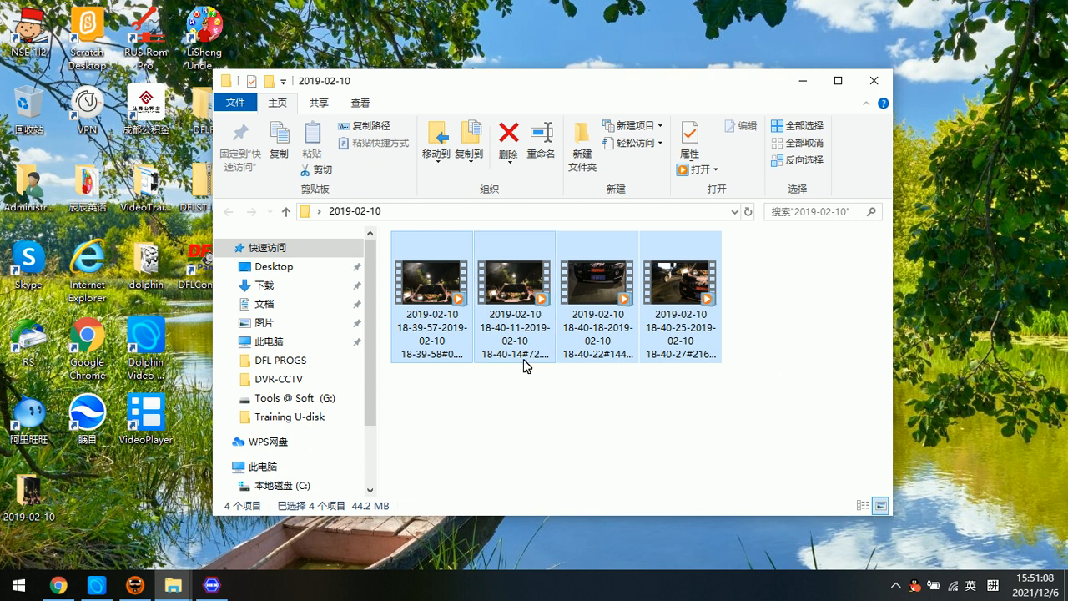
click(537, 411)
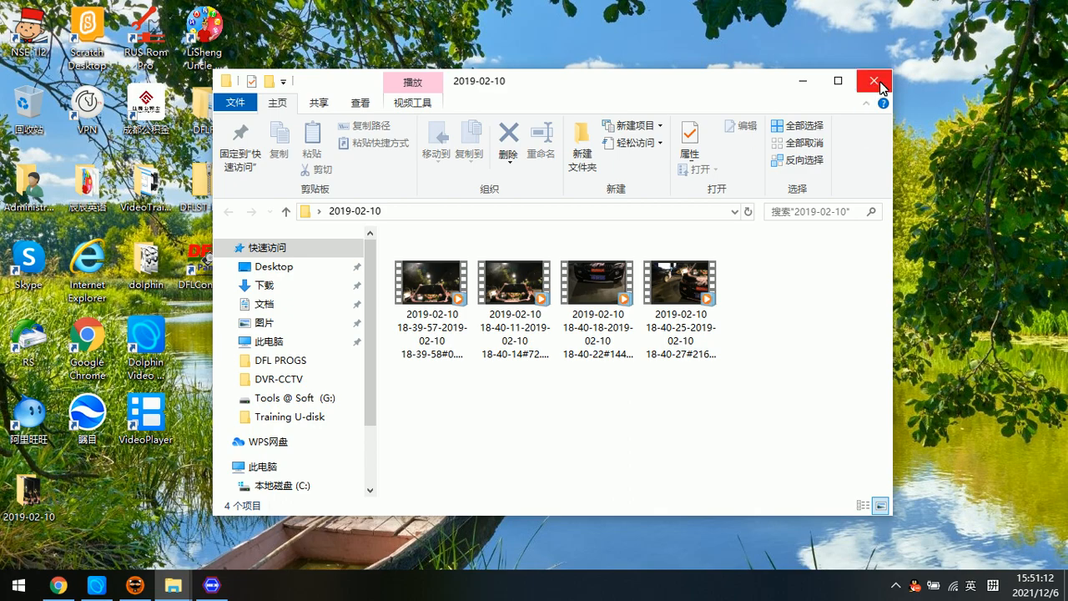
click(212, 585)
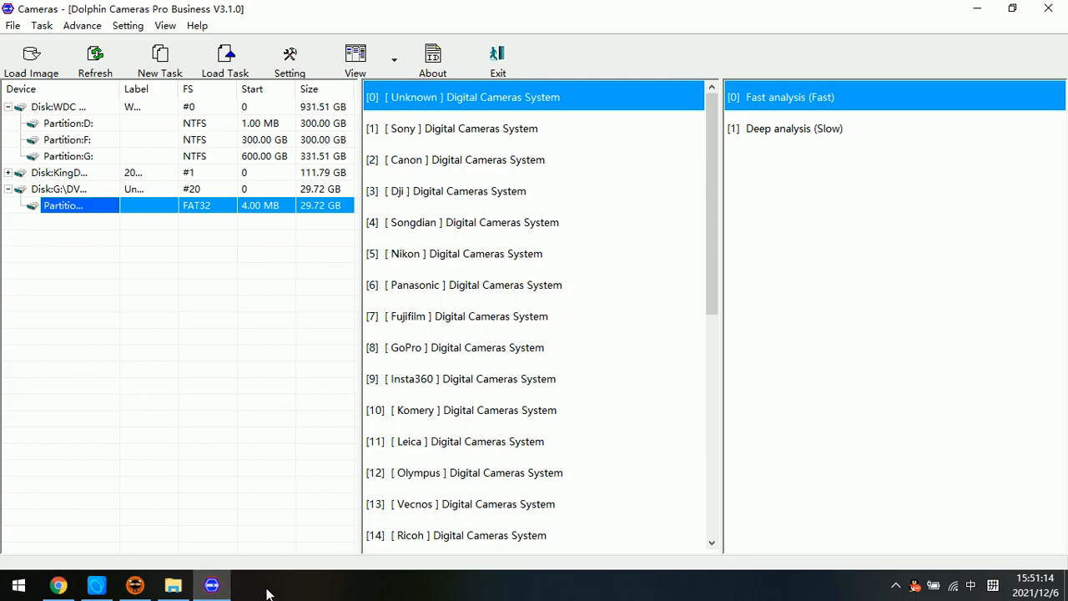
mouse_move(305, 307)
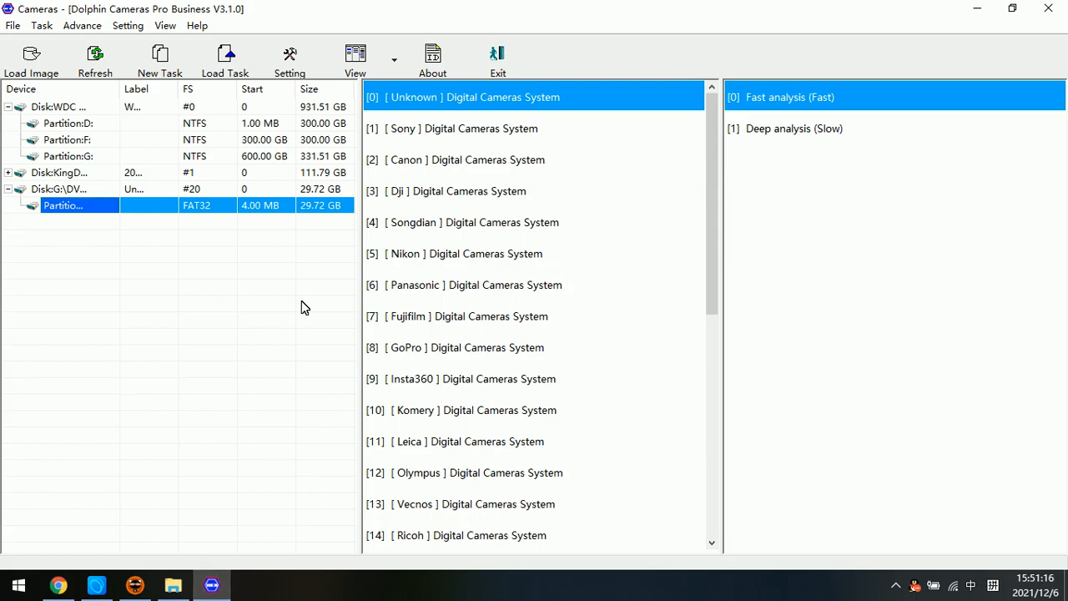
mouse_move(697, 323)
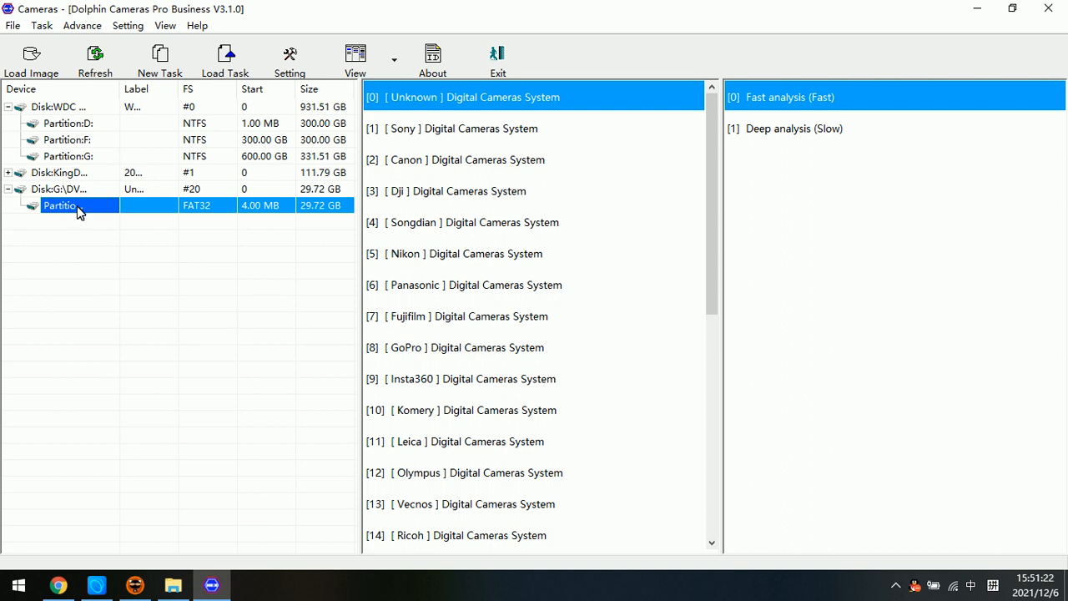
mouse_move(86, 211)
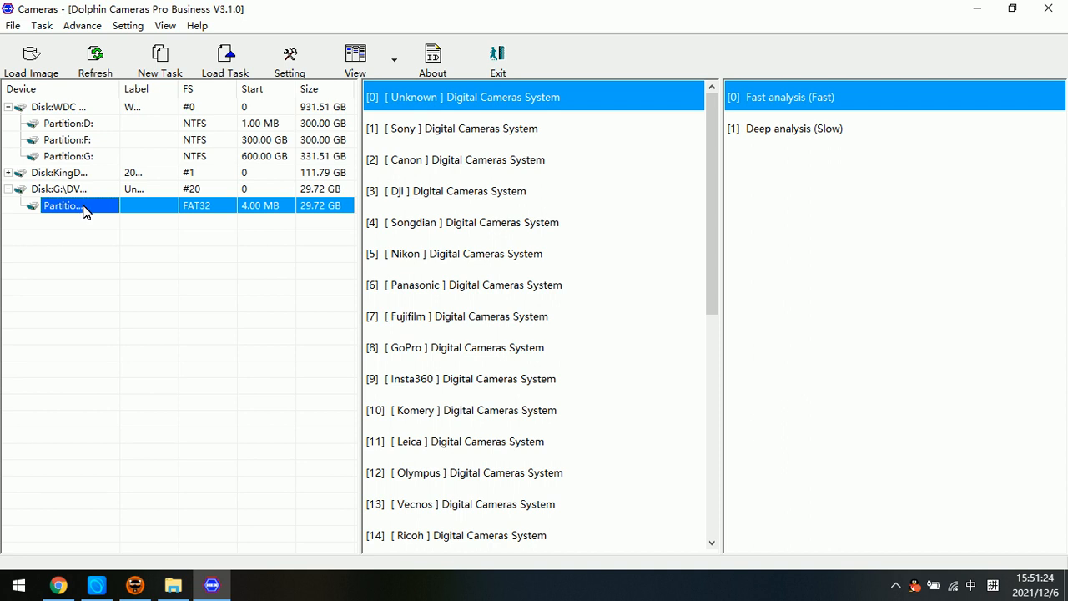
mouse_move(113, 240)
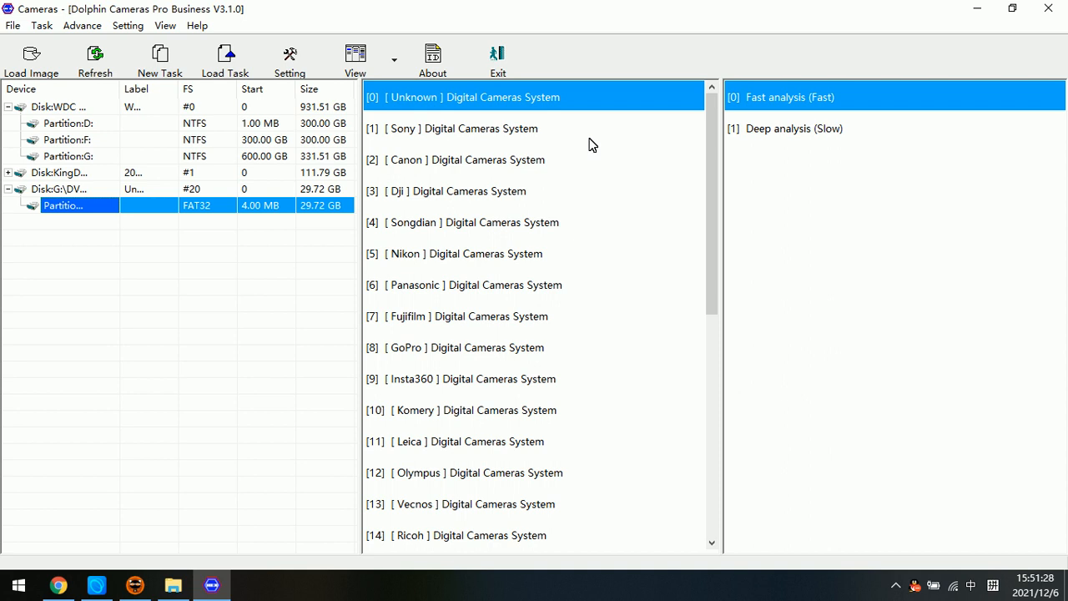
mouse_move(455, 106)
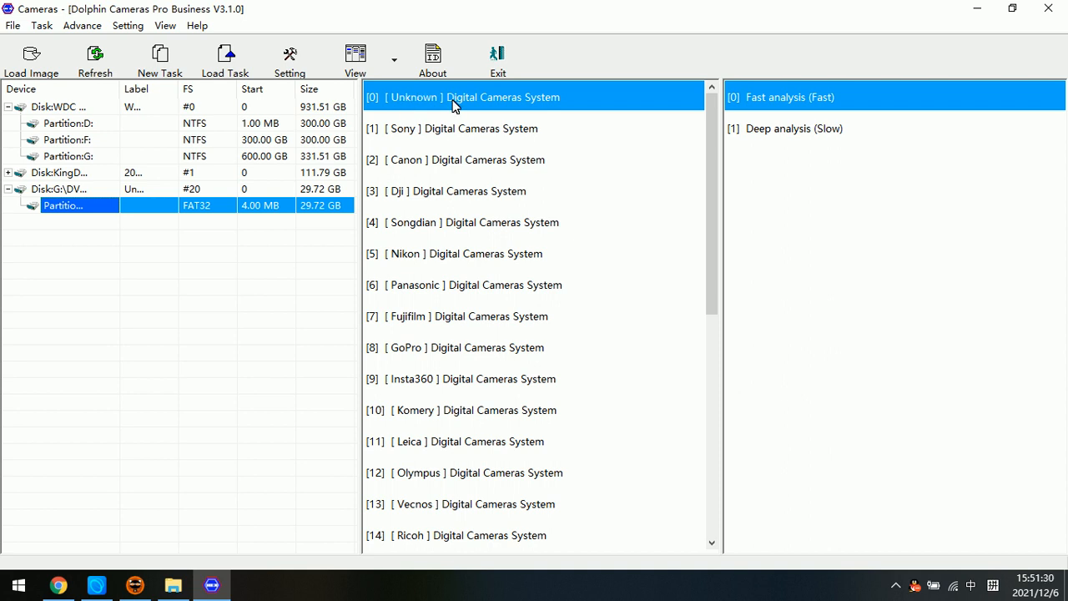
mouse_move(551, 106)
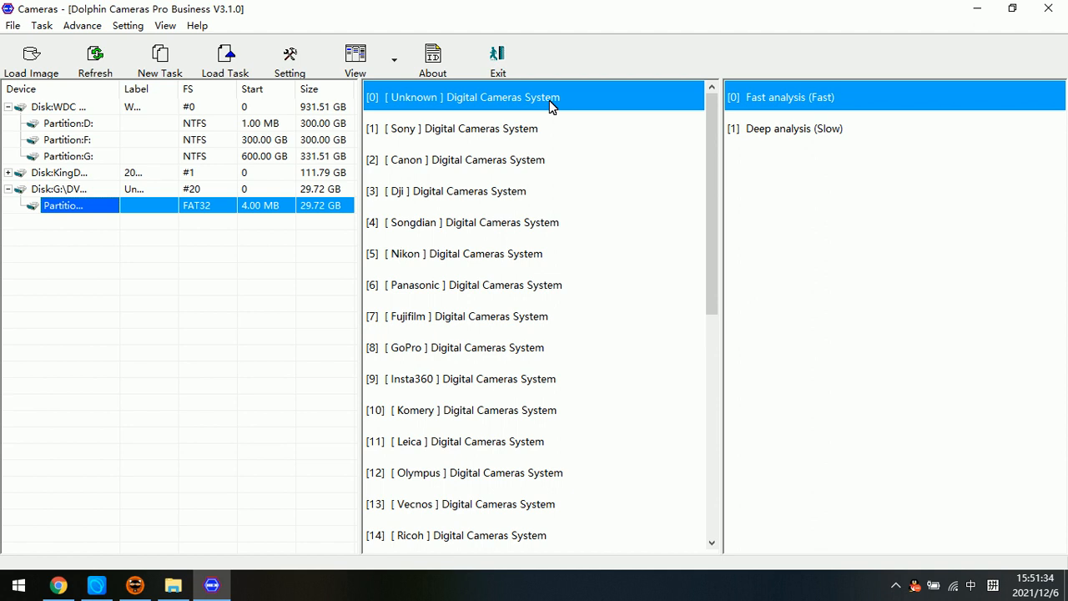
mouse_move(838, 129)
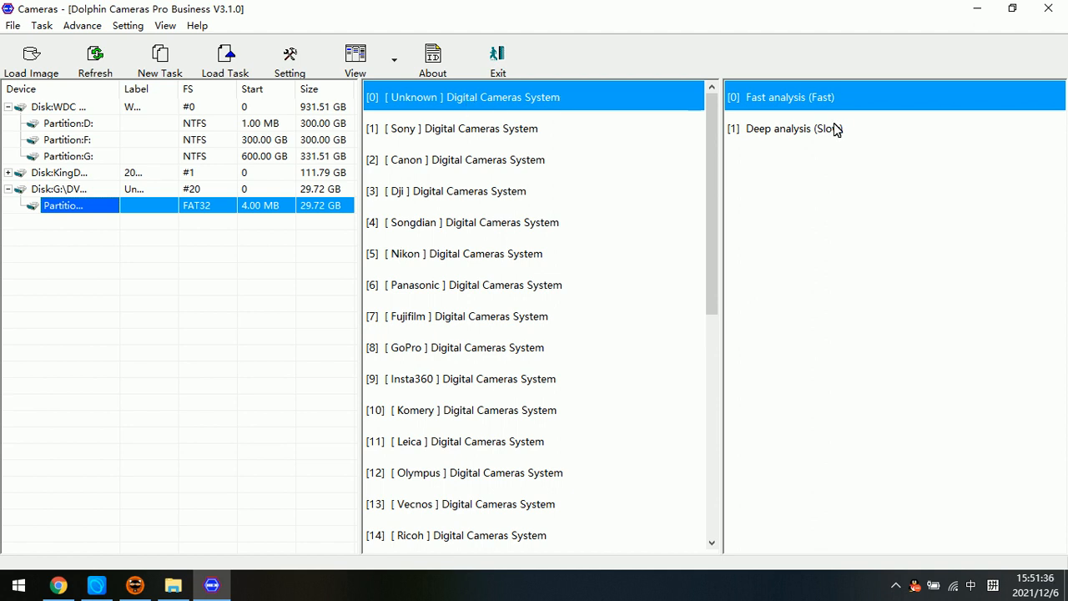
Step: Choose Deep analysis (Slow) for the FAT32 partition with the [0] Unknown system
click(793, 129)
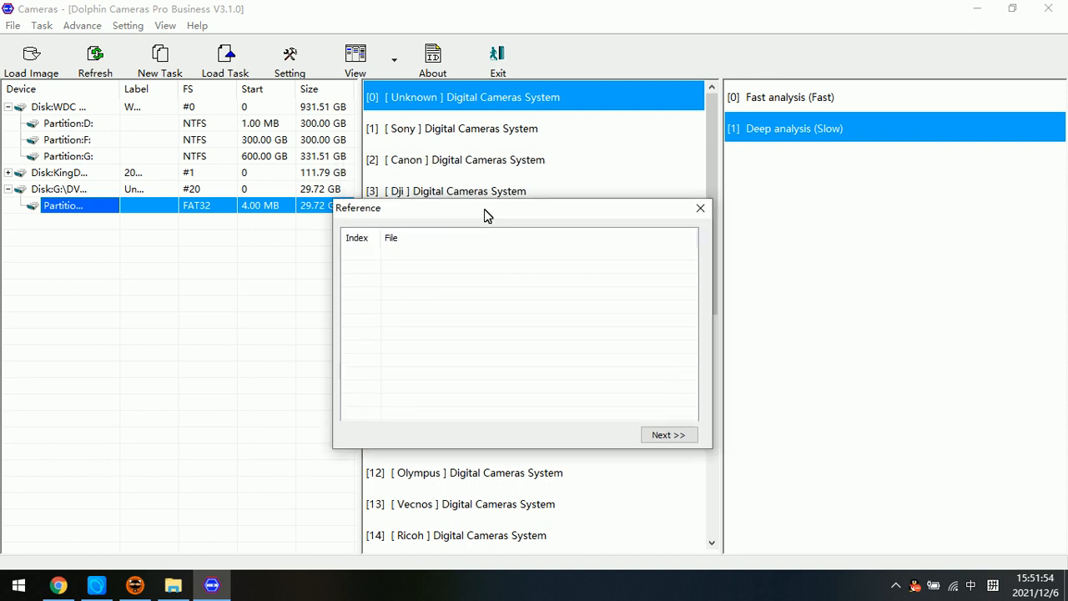
Step: Add the four MP4 clips from the 2019-02-10 folder as reference samples, then continue
drag(489, 208, 511, 233)
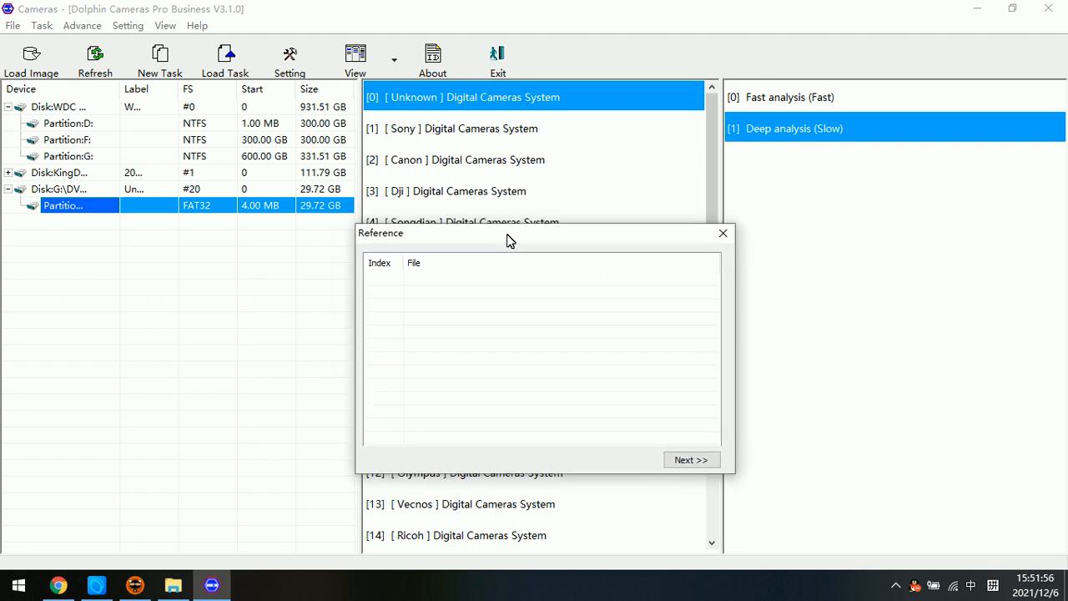
mouse_move(480, 328)
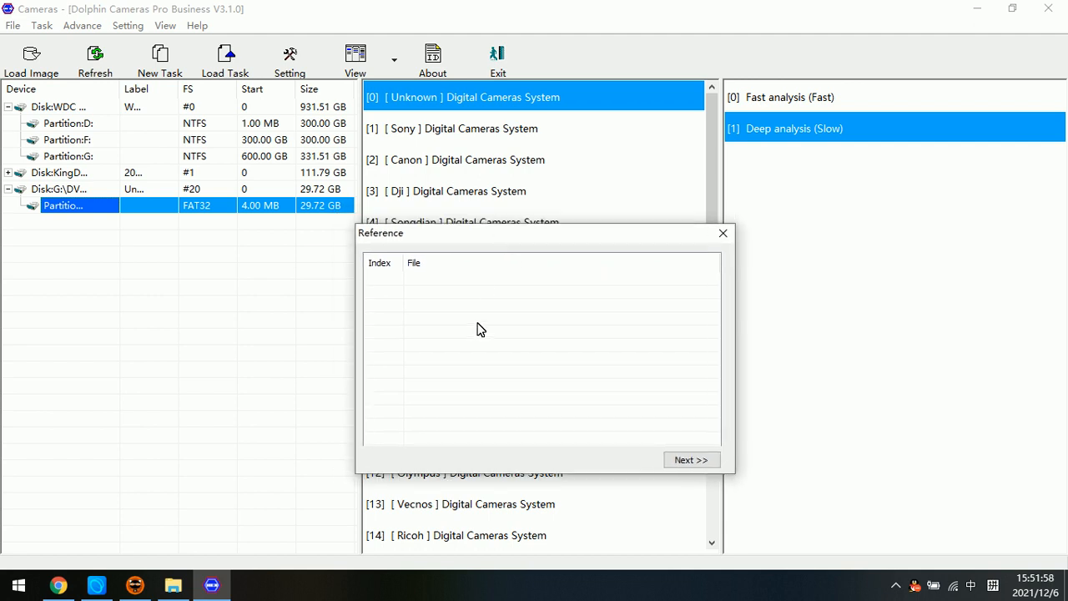
mouse_move(477, 313)
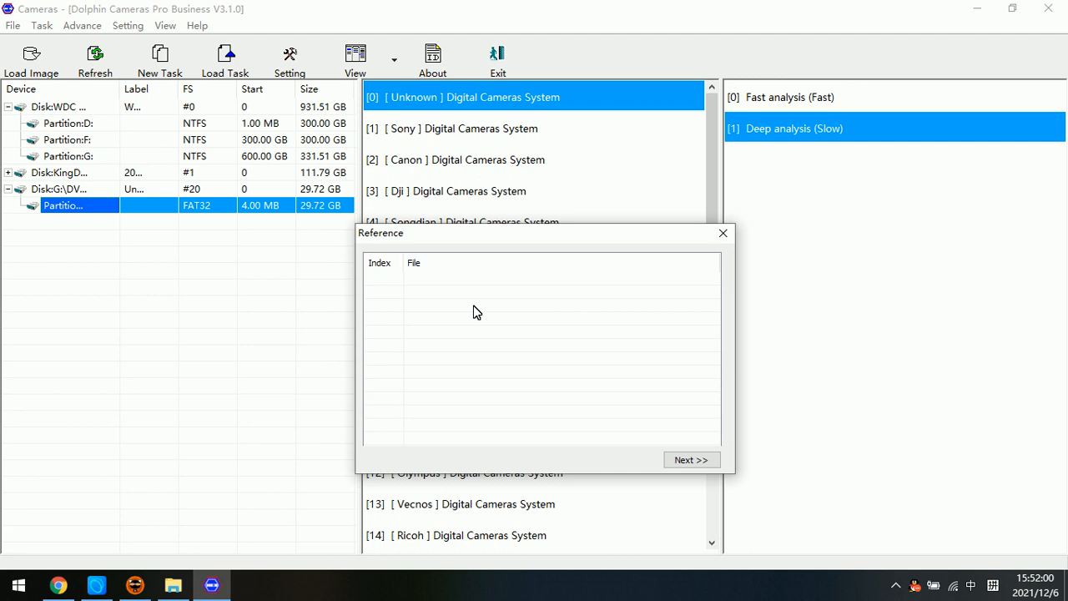
mouse_move(472, 314)
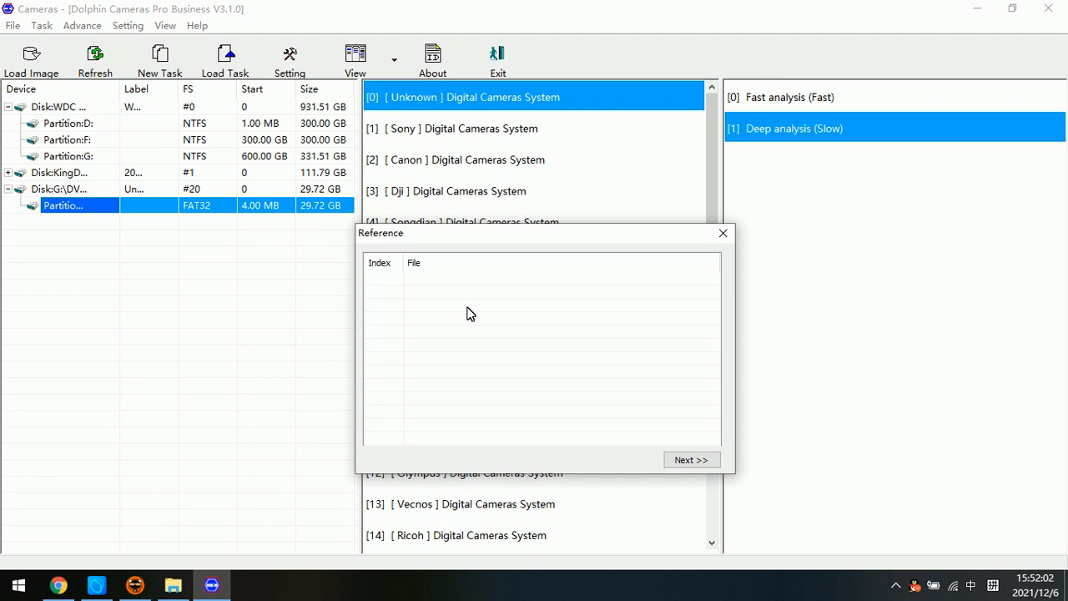
mouse_move(466, 298)
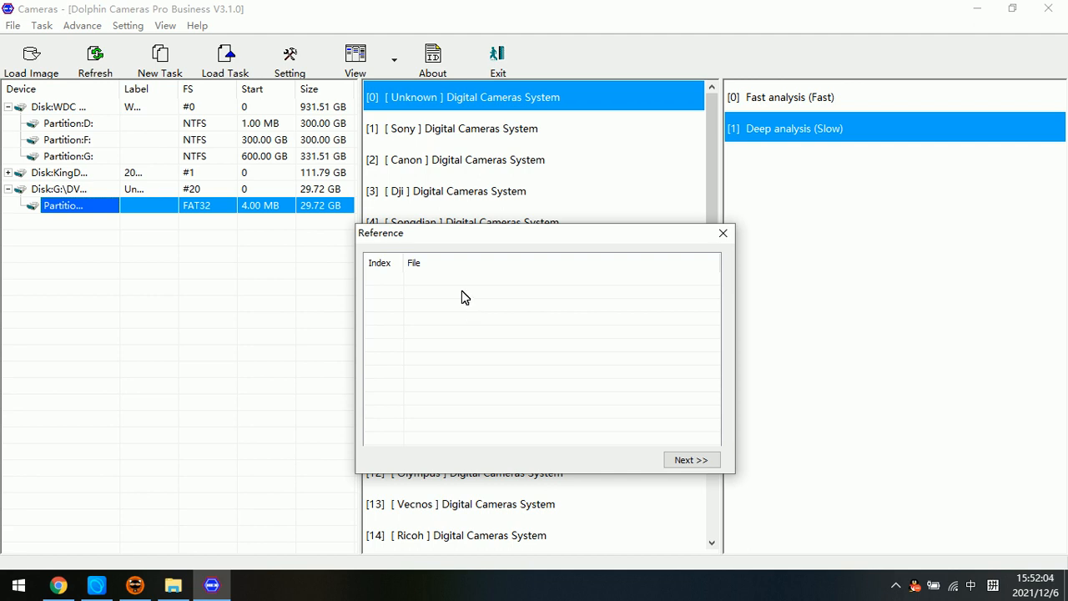
right_click(465, 297)
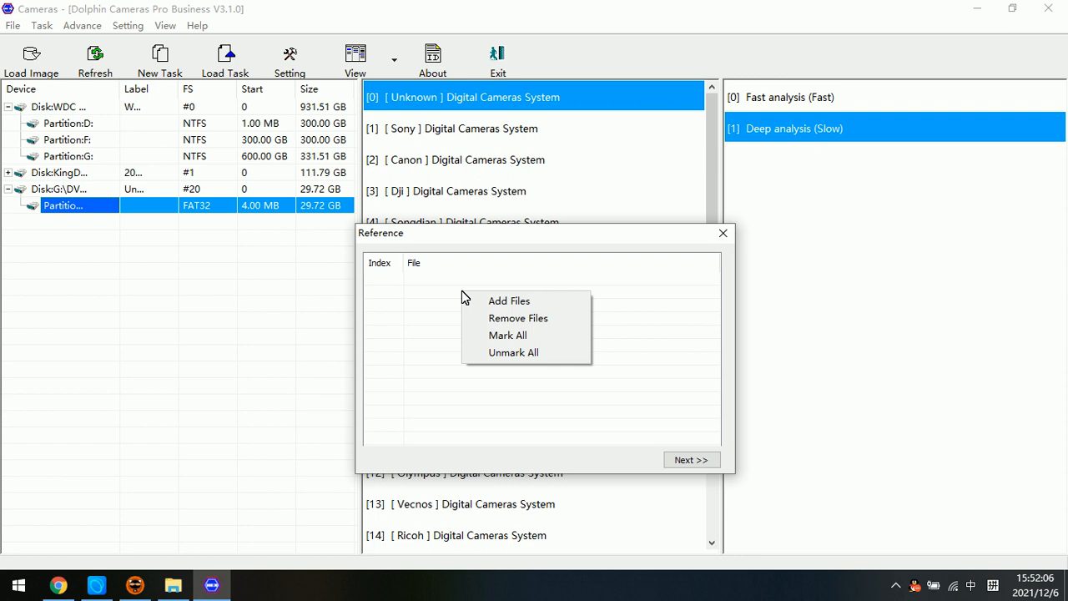
click(510, 301)
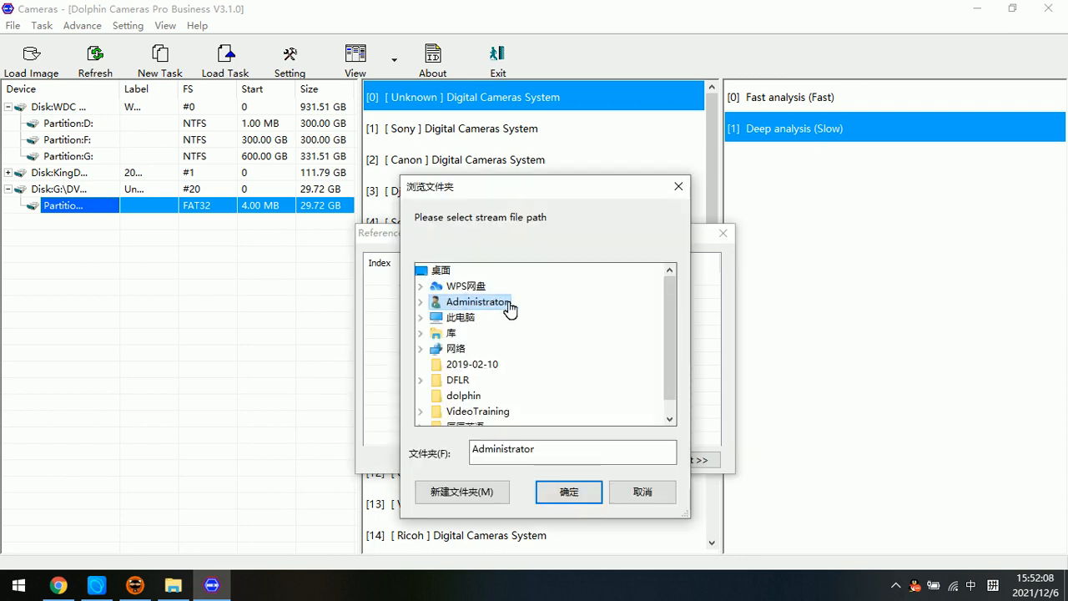
click(440, 270)
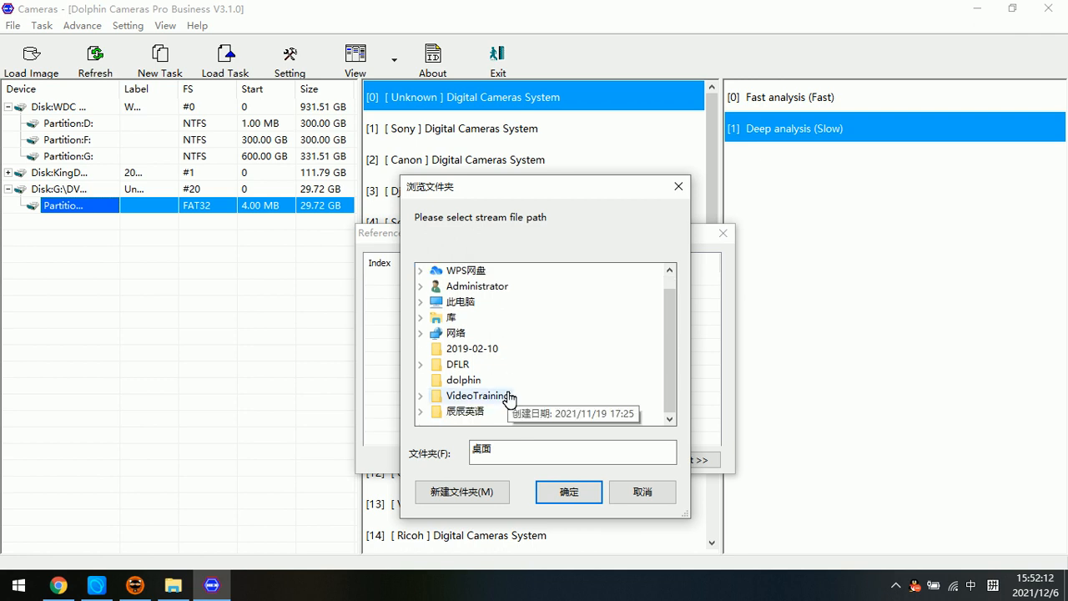
mouse_move(484, 351)
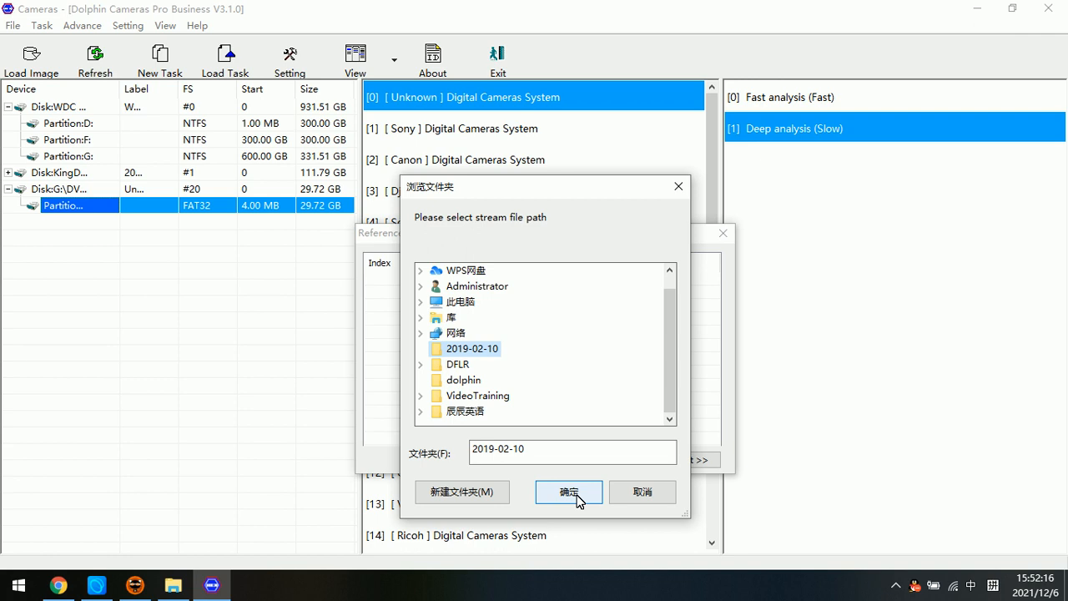
mouse_move(483, 354)
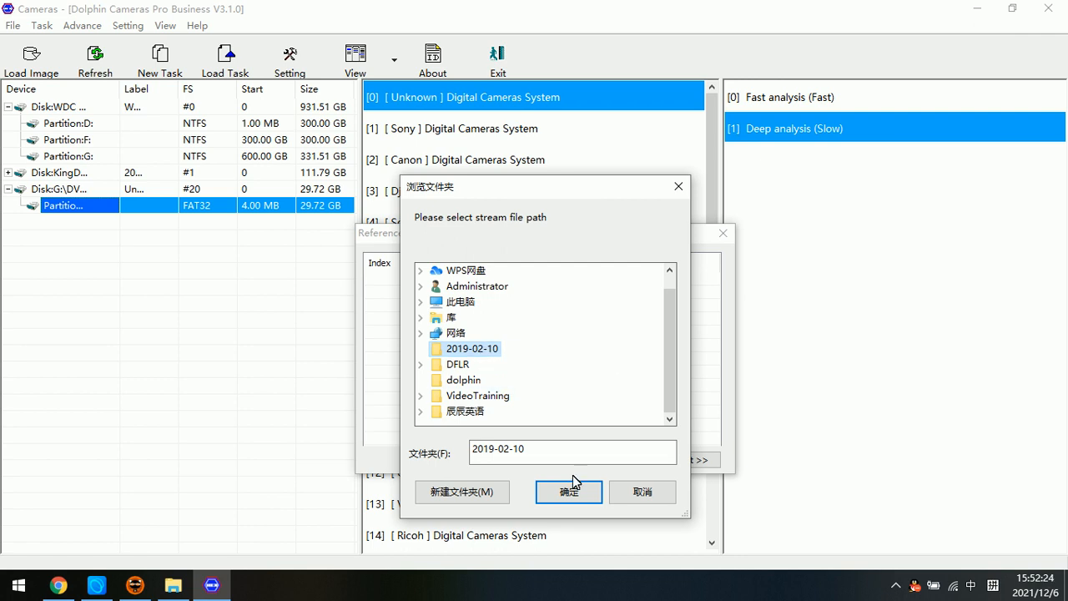
click(569, 492)
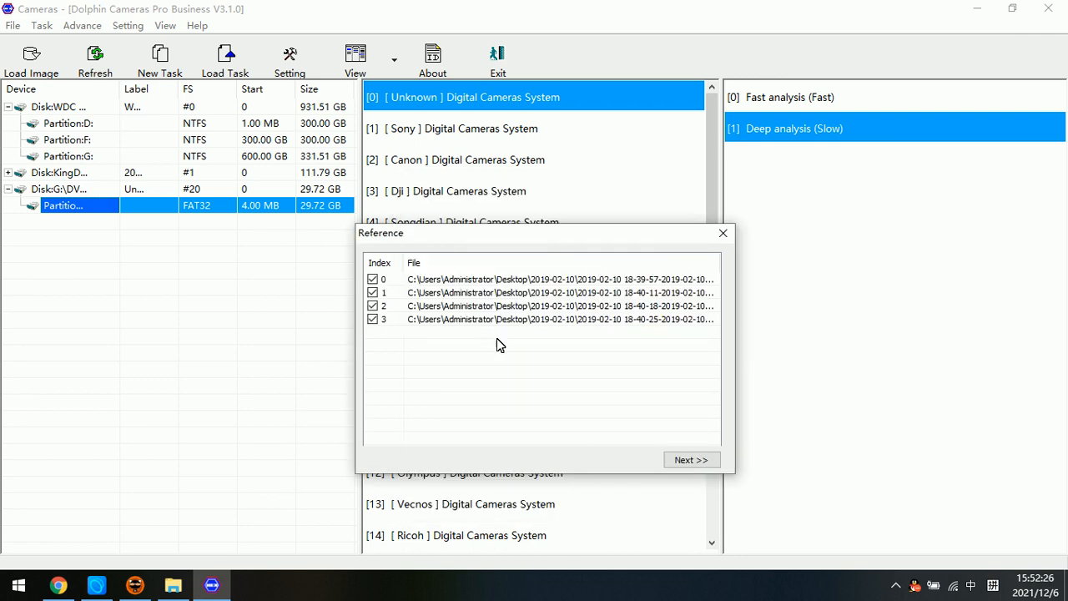
mouse_move(481, 319)
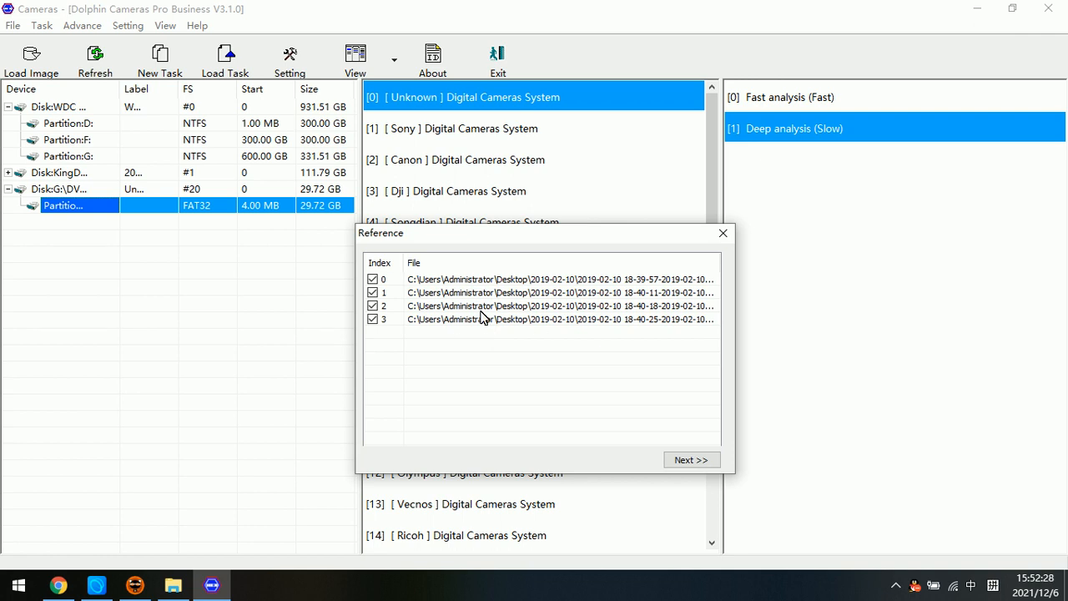
mouse_move(512, 321)
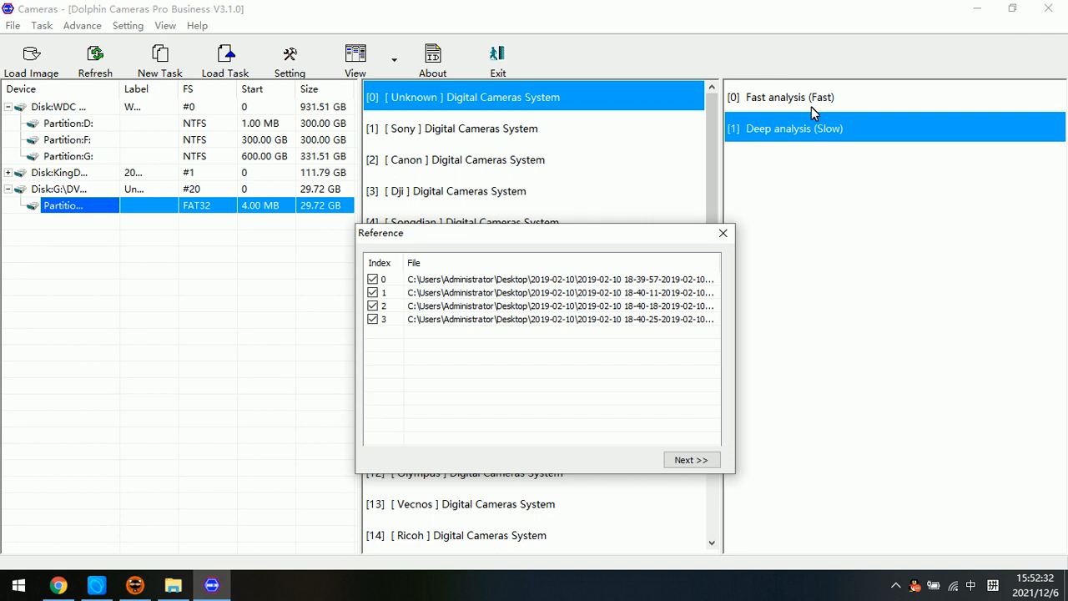
mouse_move(859, 149)
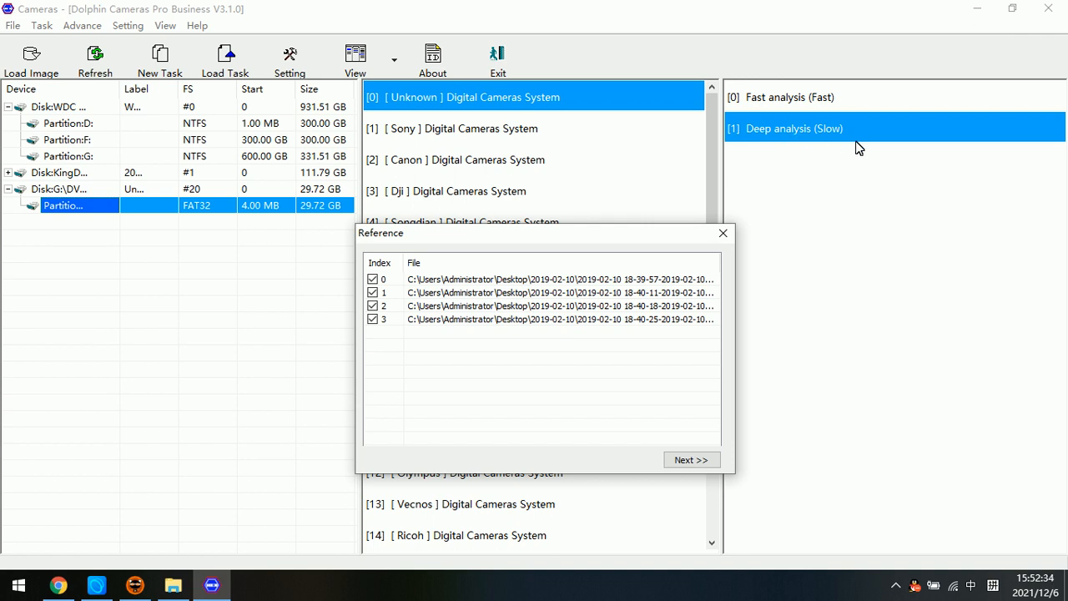
click(691, 460)
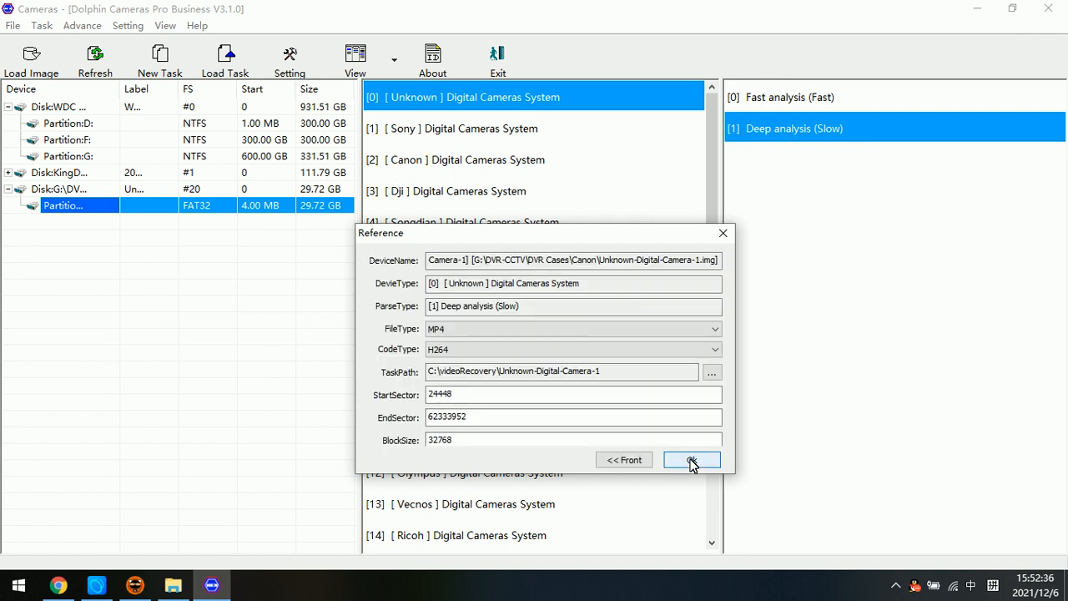
Step: Set the task output folder to C:\videoRecovery and submit the settings
click(564, 371)
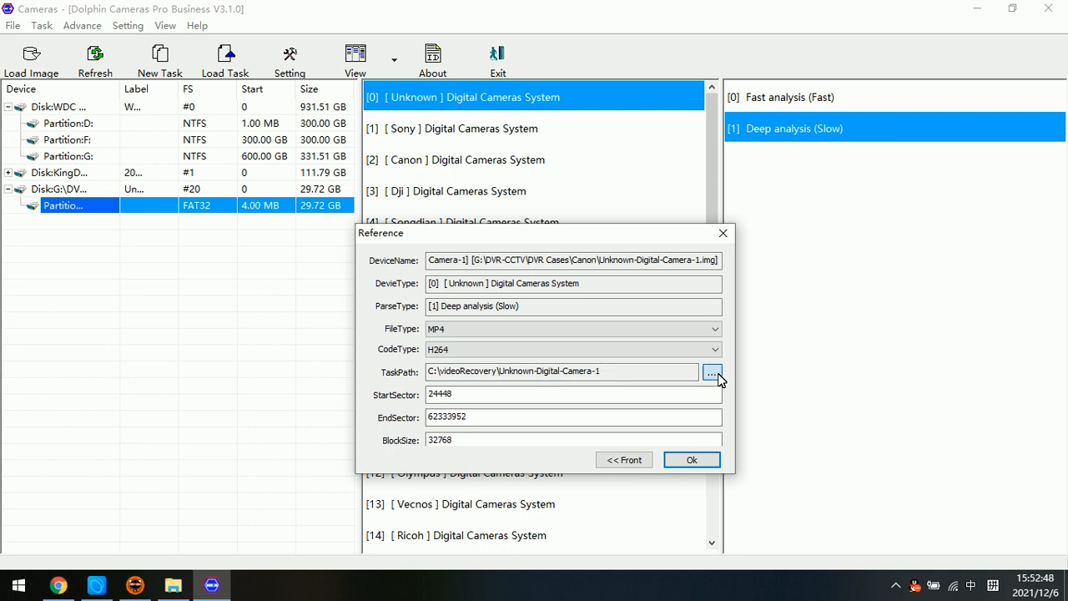
click(713, 371)
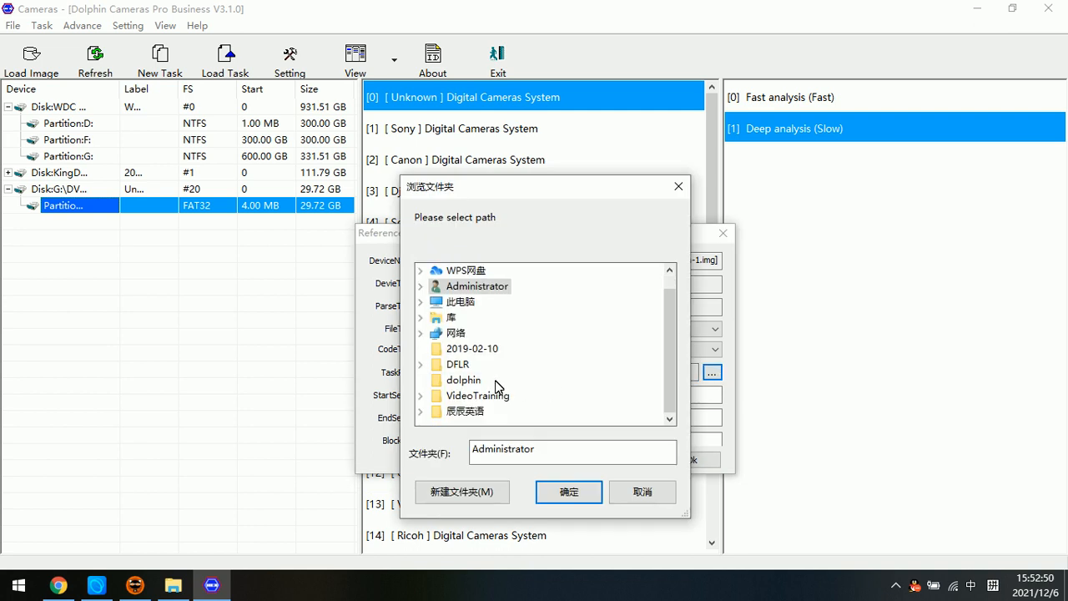
mouse_move(464, 380)
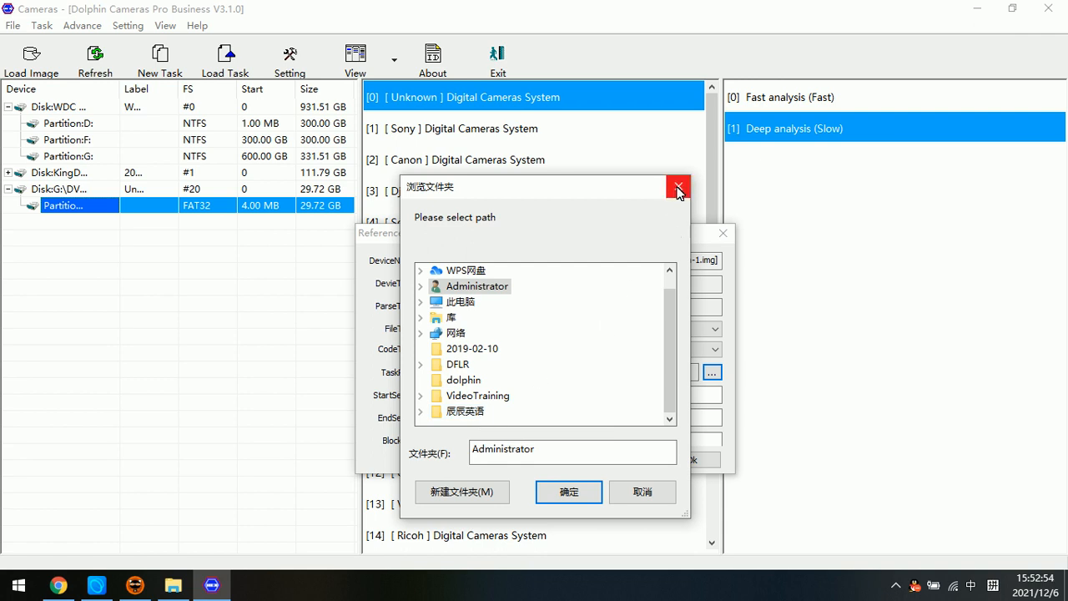
click(678, 186)
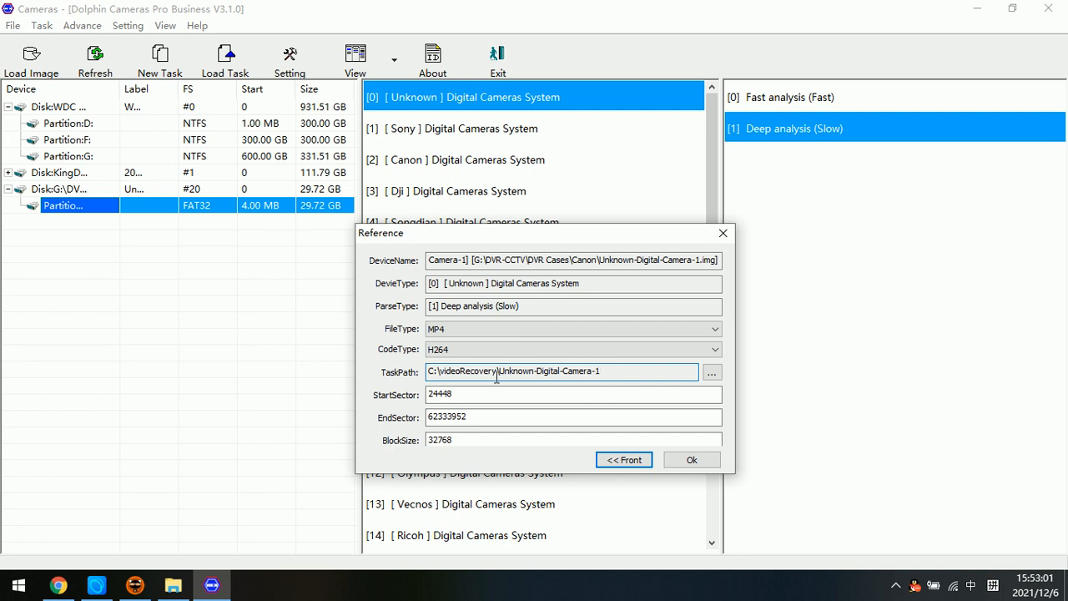
click(712, 371)
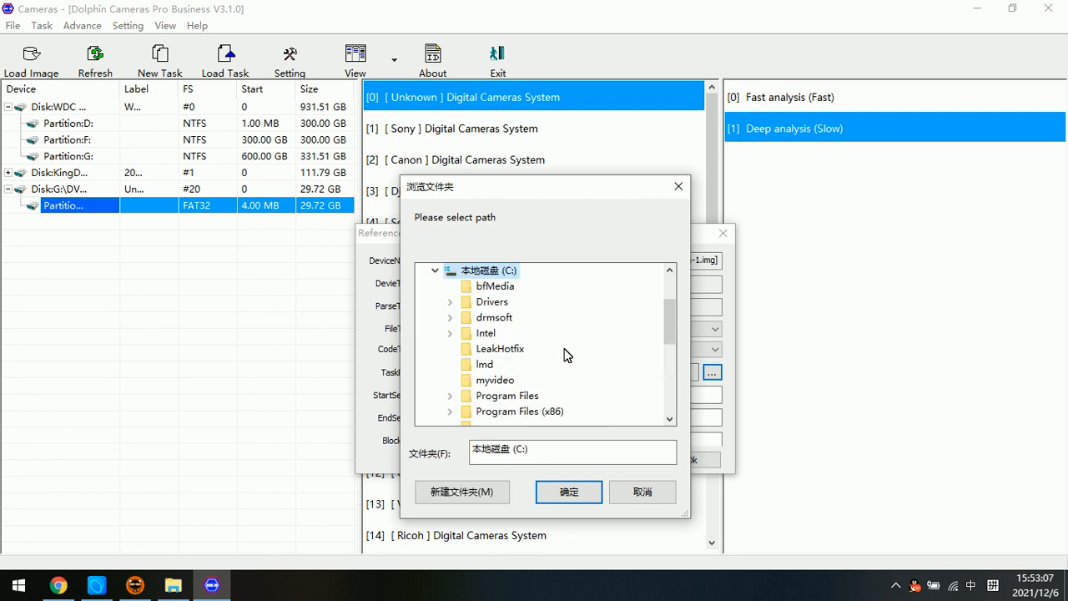
scroll(down, 3)
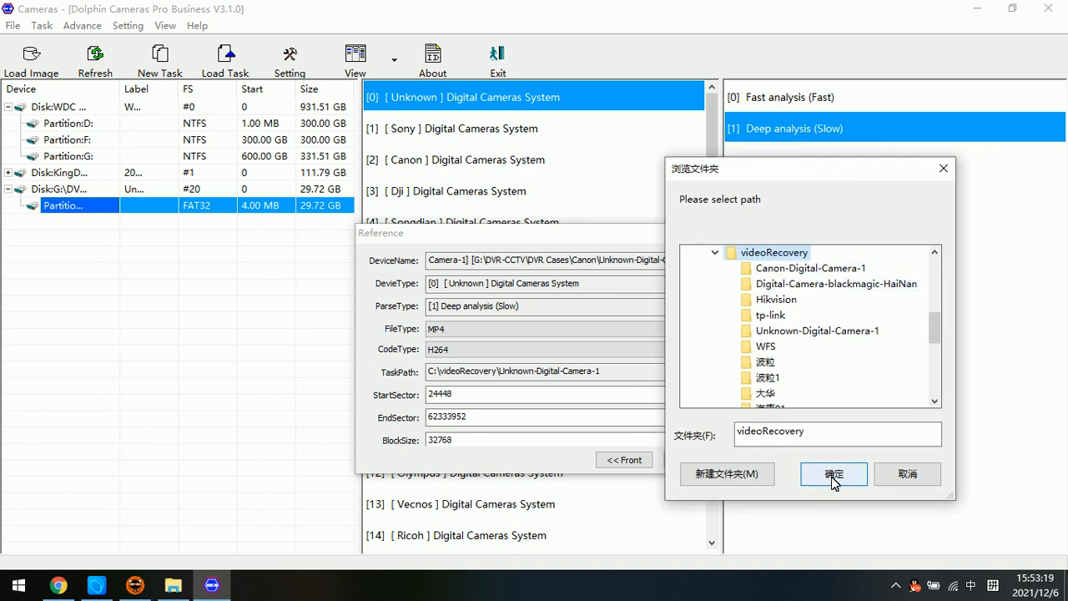
click(832, 473)
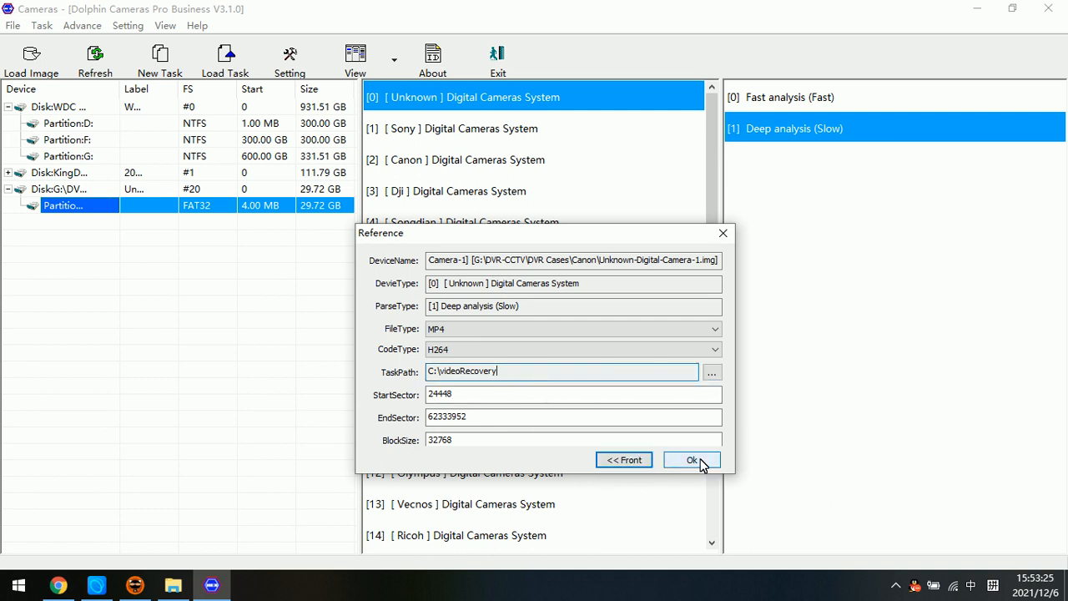
click(691, 460)
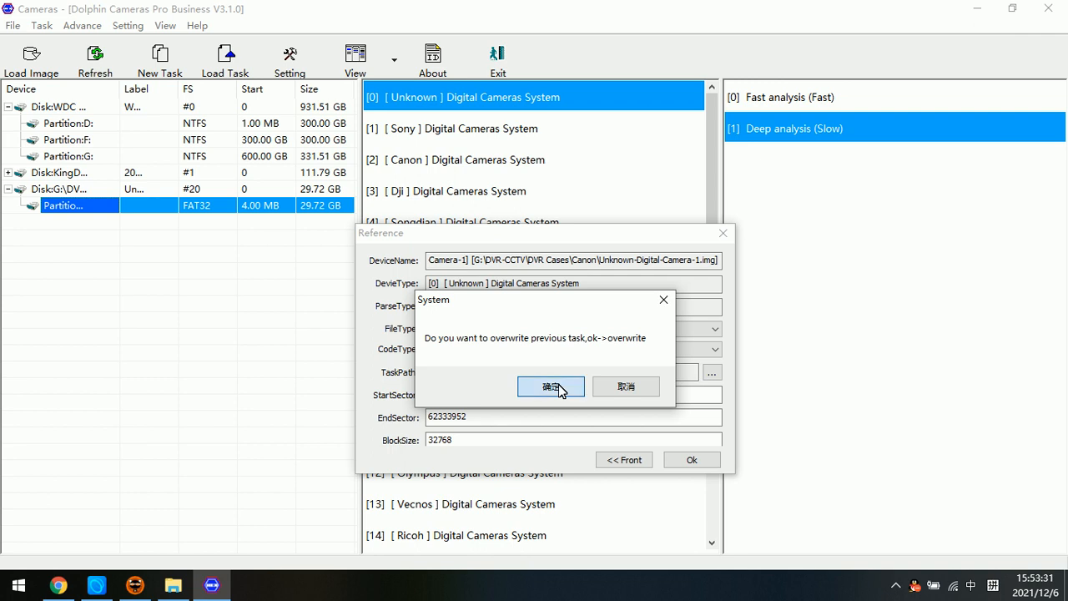
click(551, 387)
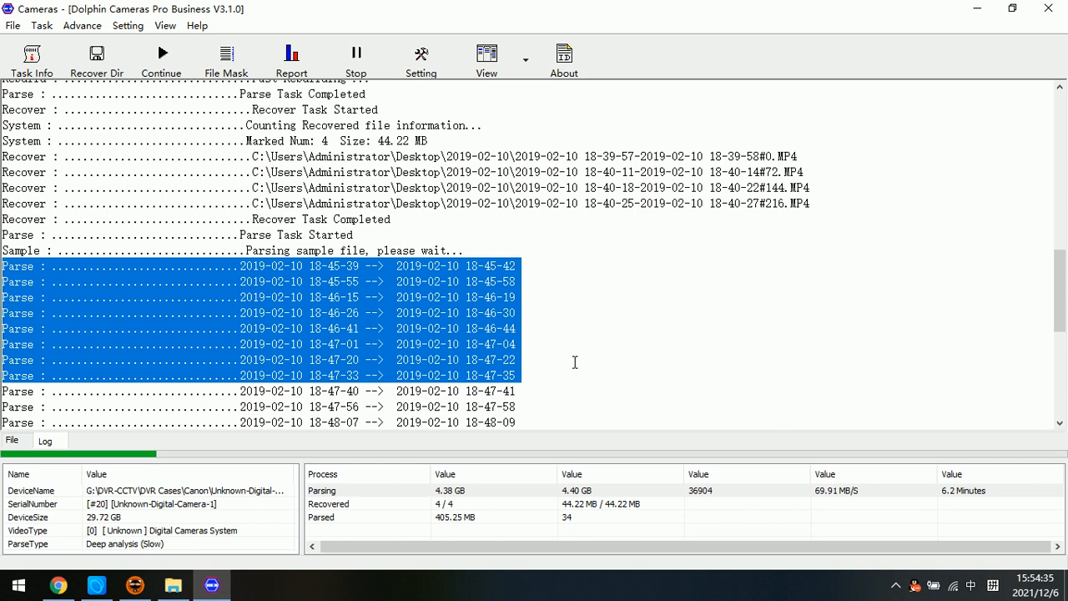
mouse_move(560, 341)
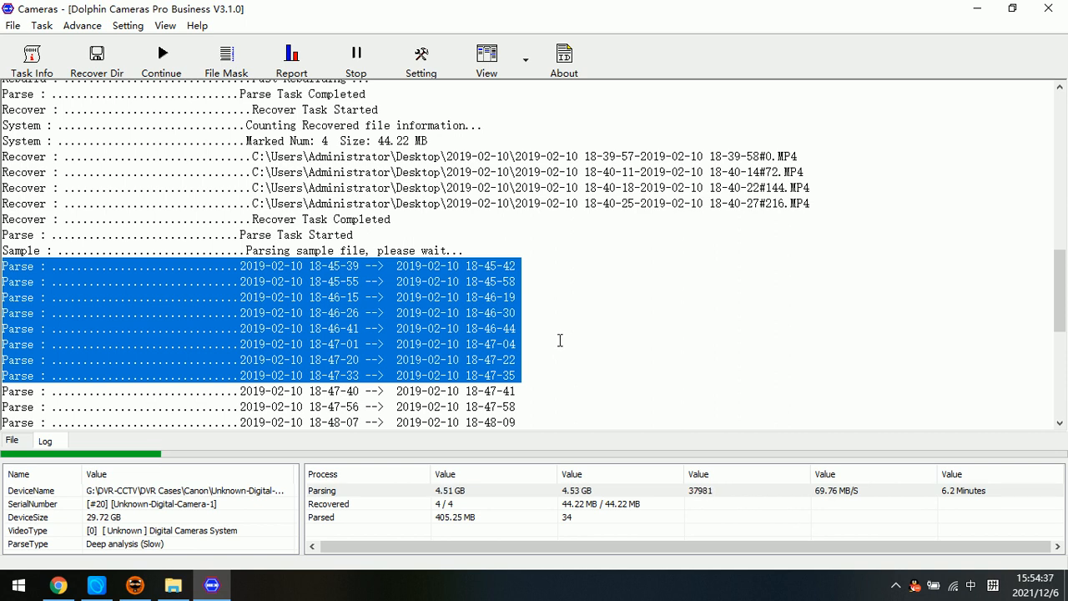
mouse_move(415, 274)
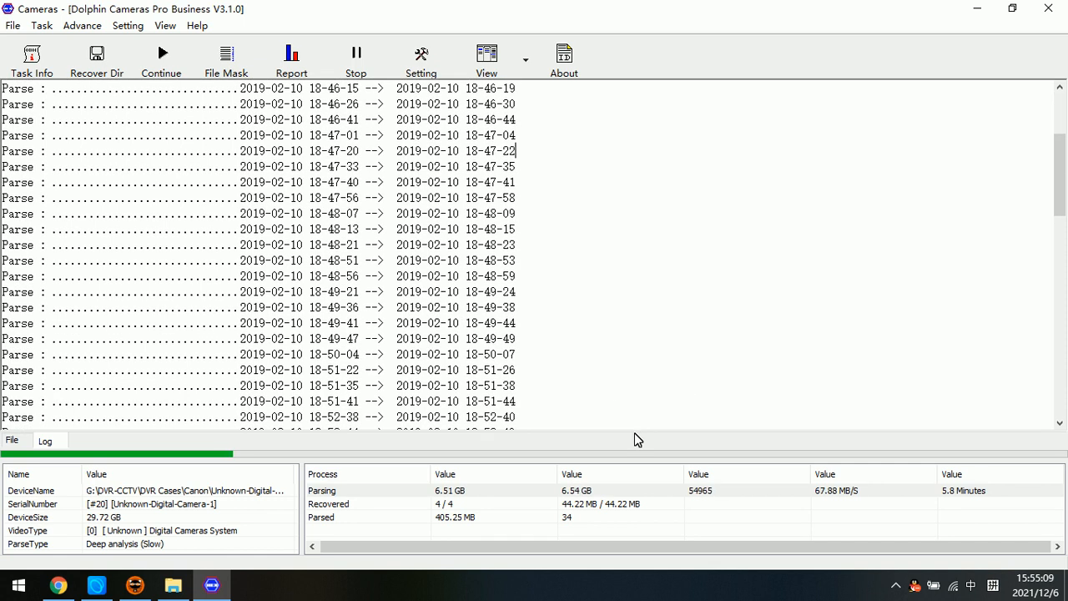
mouse_move(745, 398)
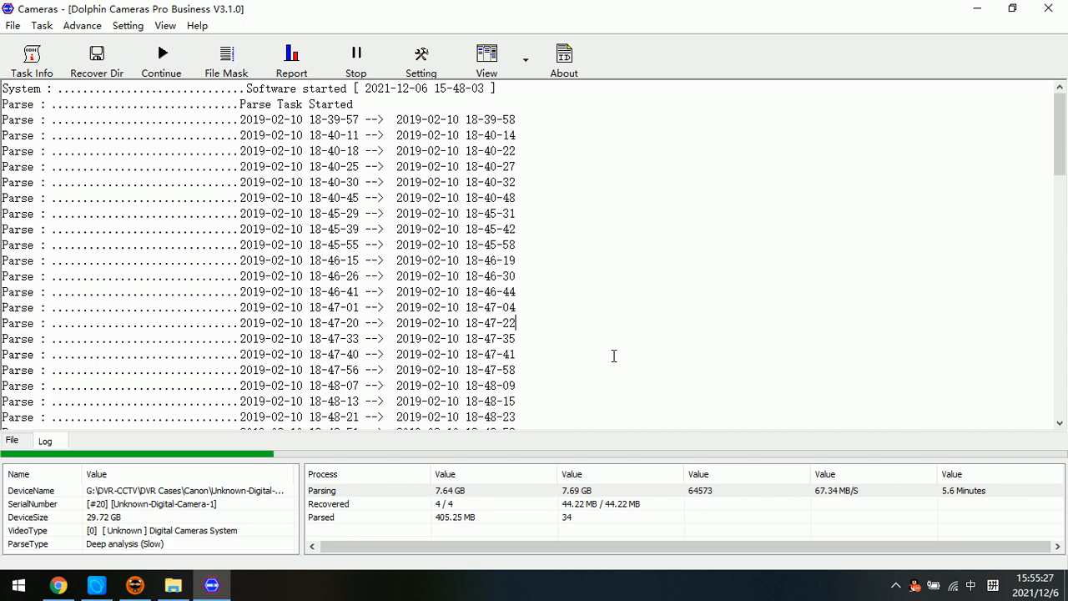
mouse_move(606, 361)
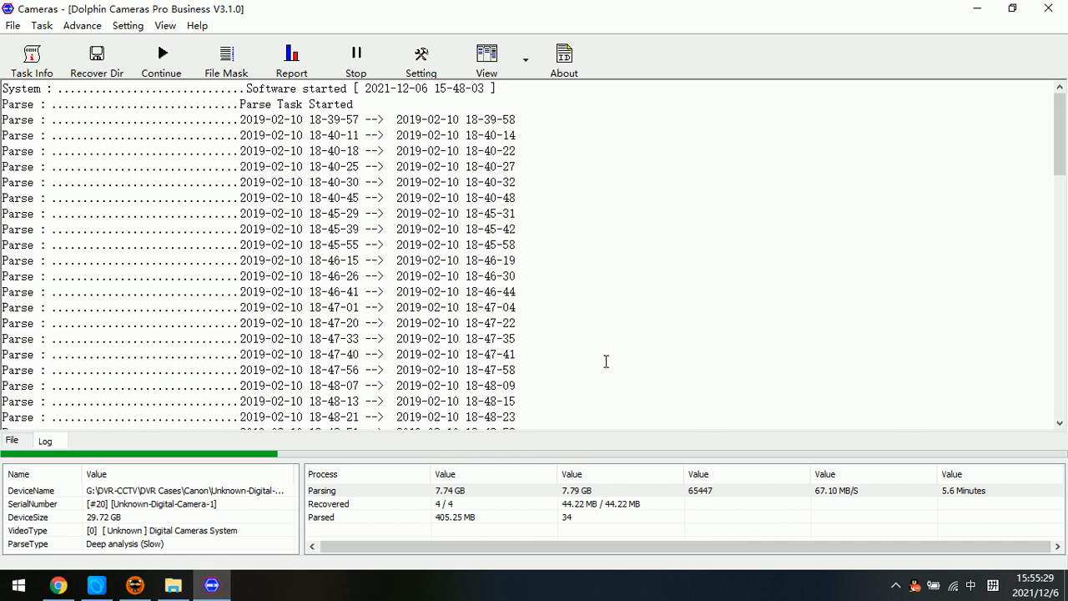